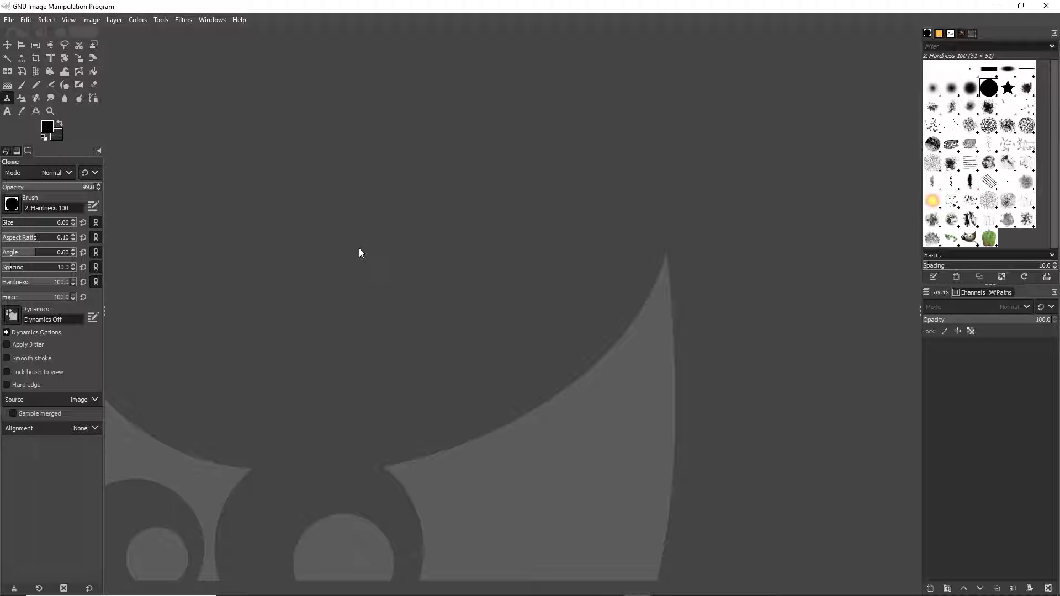
pyautogui.moveTo(363, 253)
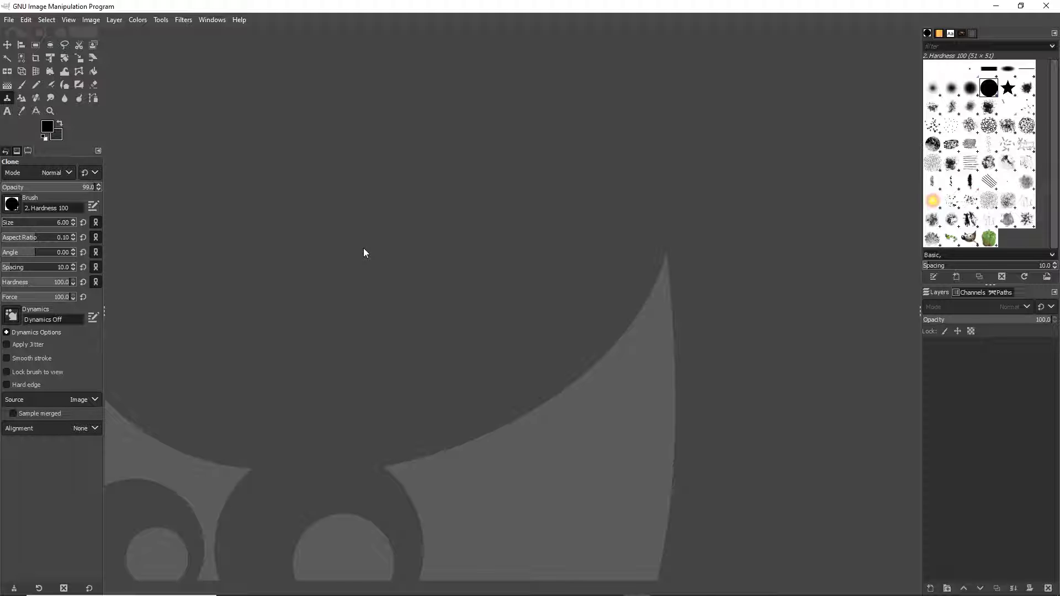
pyautogui.moveTo(325, 215)
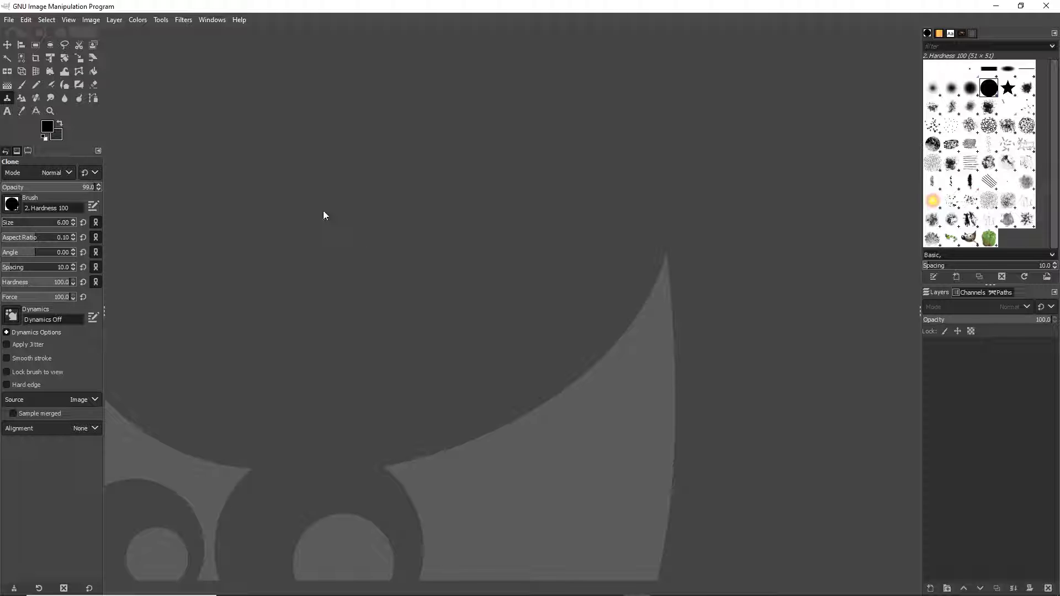
pyautogui.moveTo(319, 196)
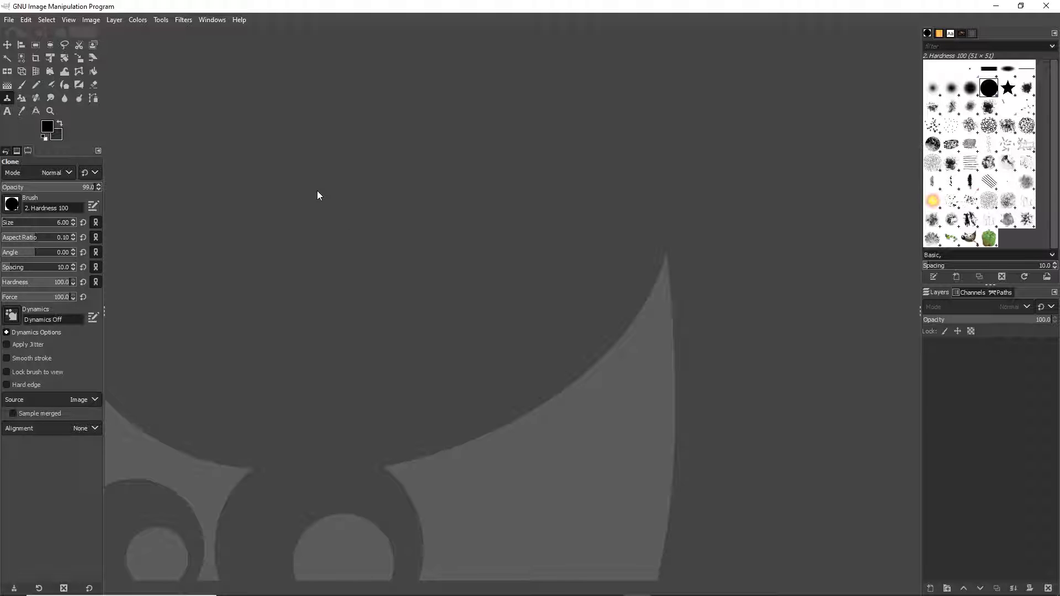
pyautogui.moveTo(115, 73)
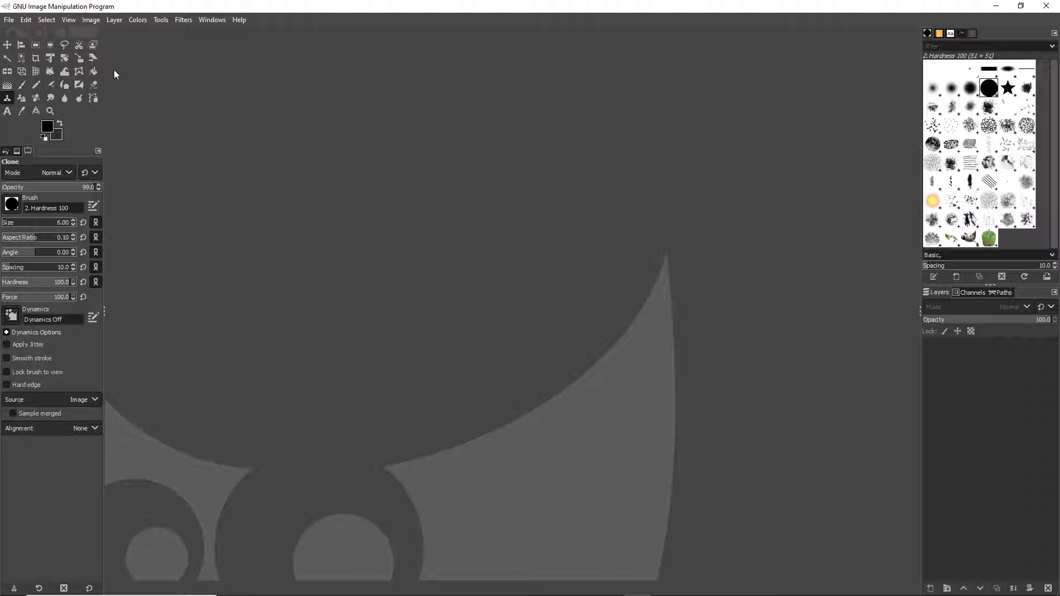
pyautogui.moveTo(28, 20)
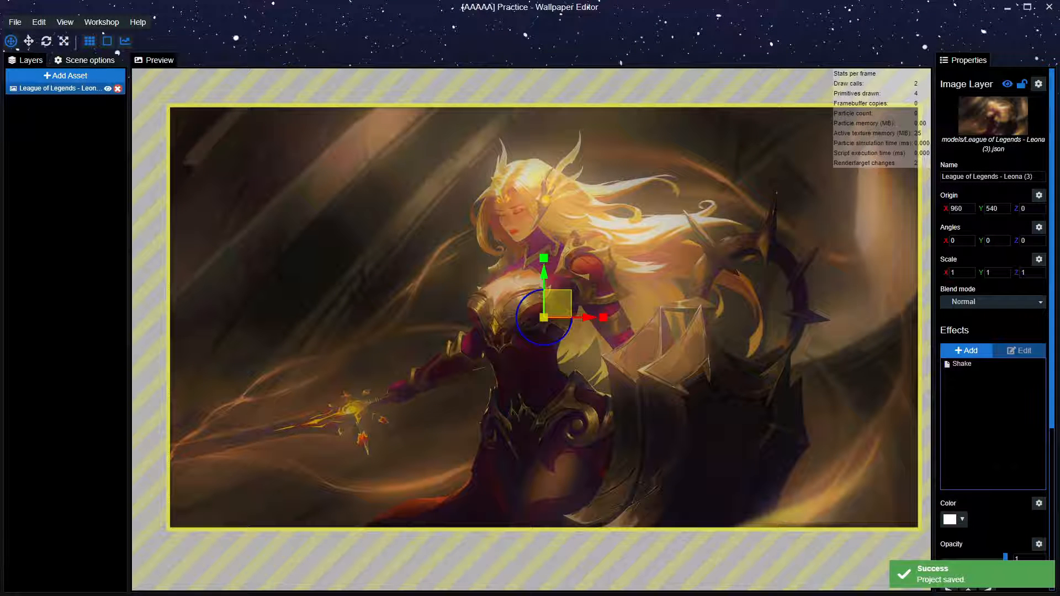
# - Paint a Spin shake-direction mask over the Leona wallpaper layer
pyautogui.click(962, 364)
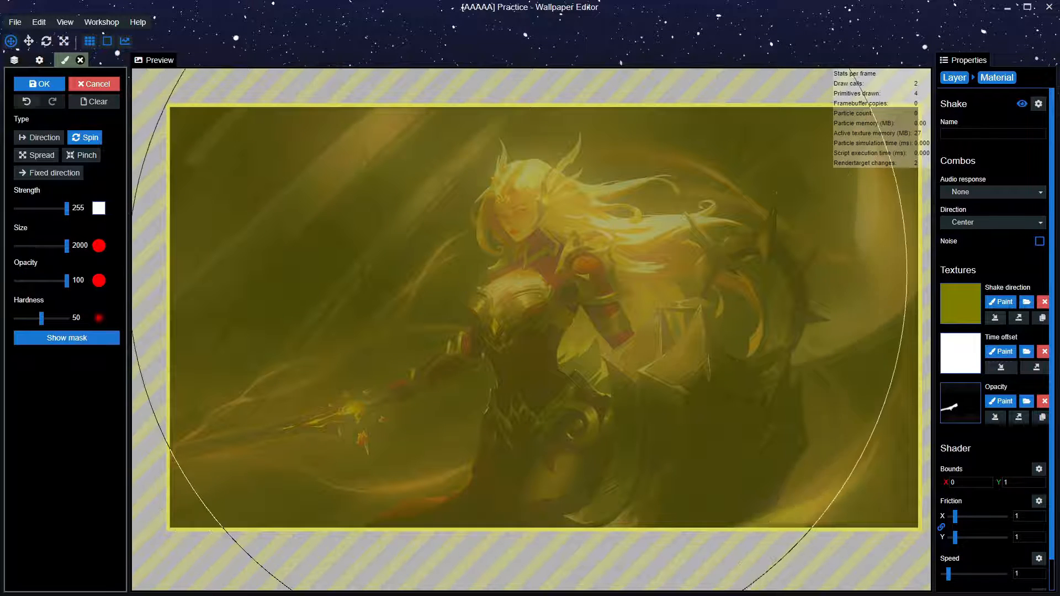
pyautogui.click(38, 84)
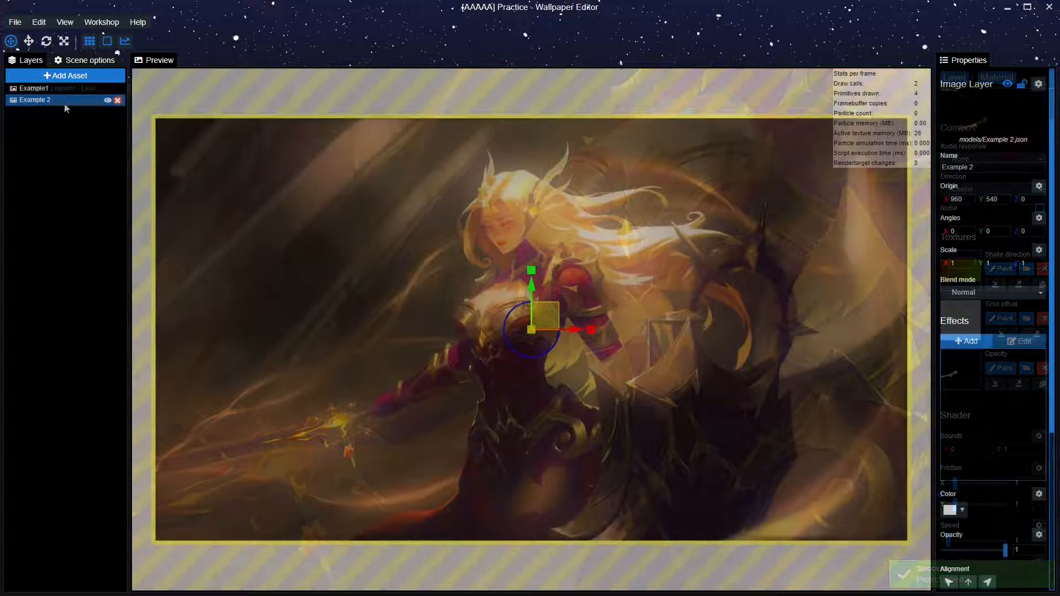
# - Add a Shake effect to Example 2 and paint a Spin direction mask over the character
pyautogui.click(967, 341)
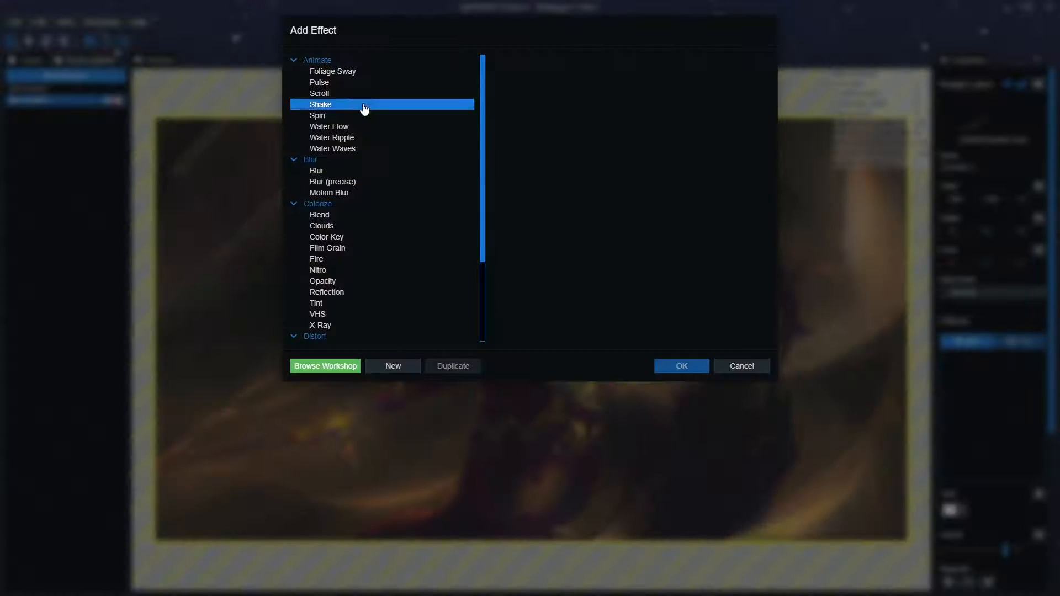
pyautogui.click(681, 366)
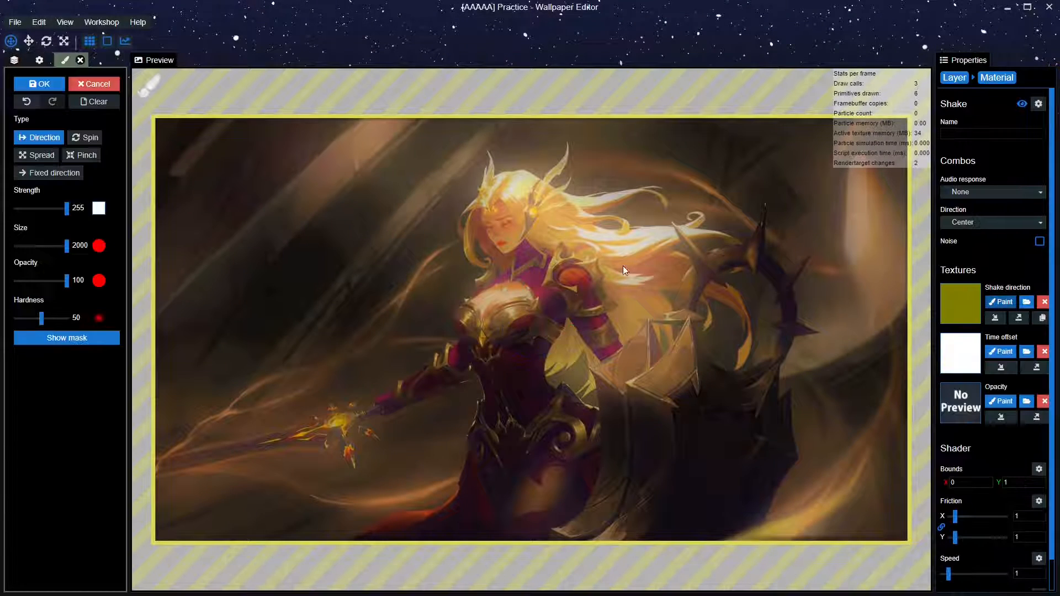
pyautogui.click(85, 137)
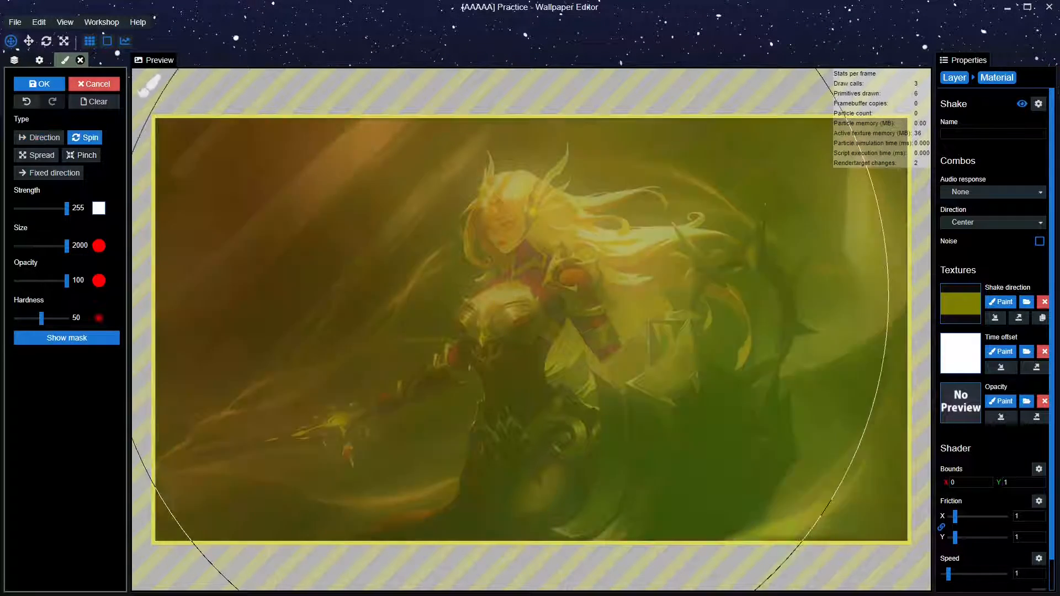
pyautogui.click(36, 84)
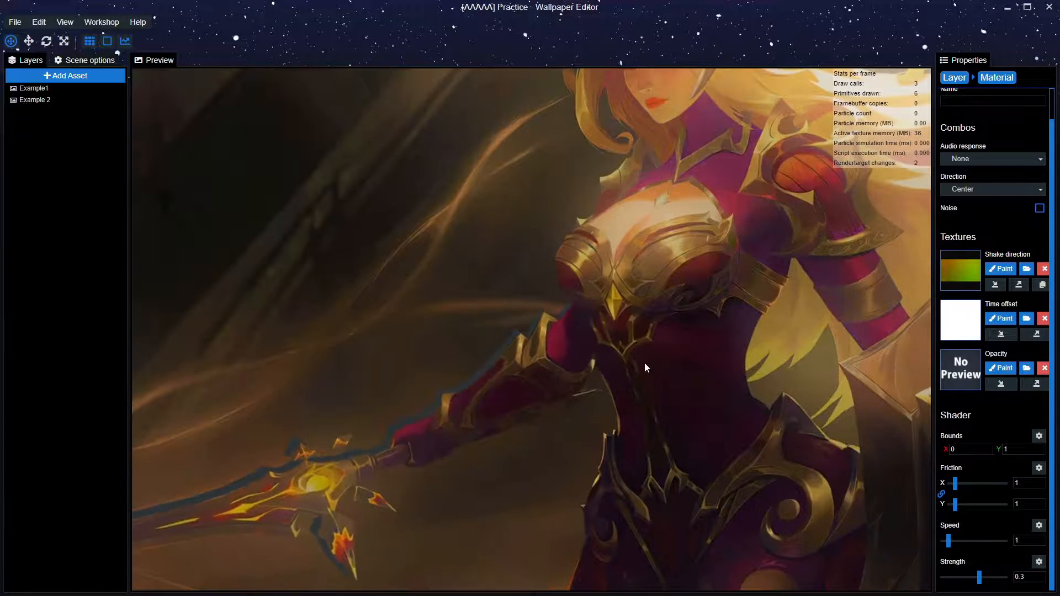
pyautogui.click(35, 100)
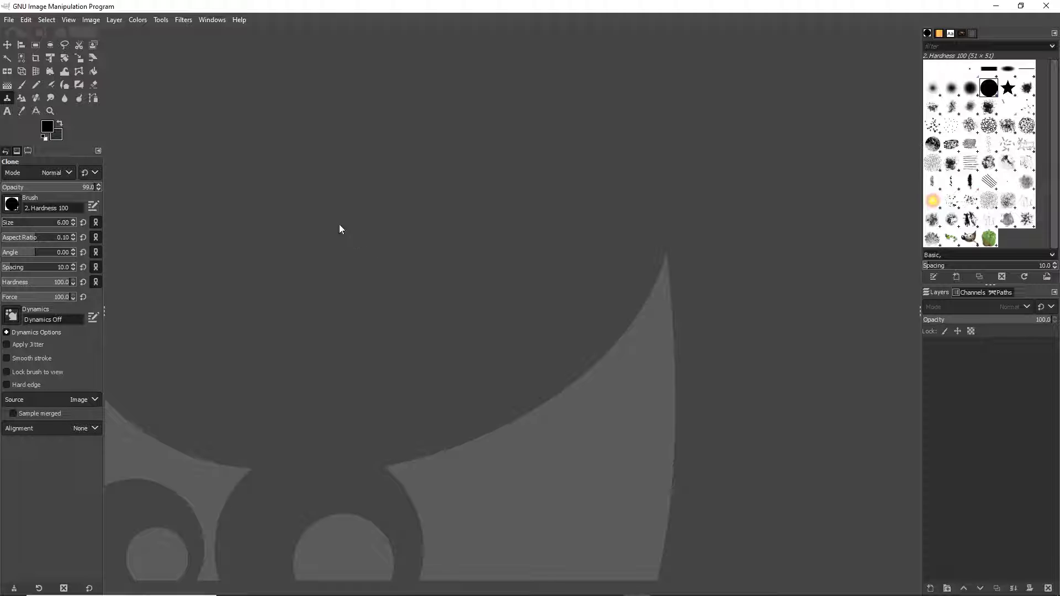
pyautogui.moveTo(146, 90)
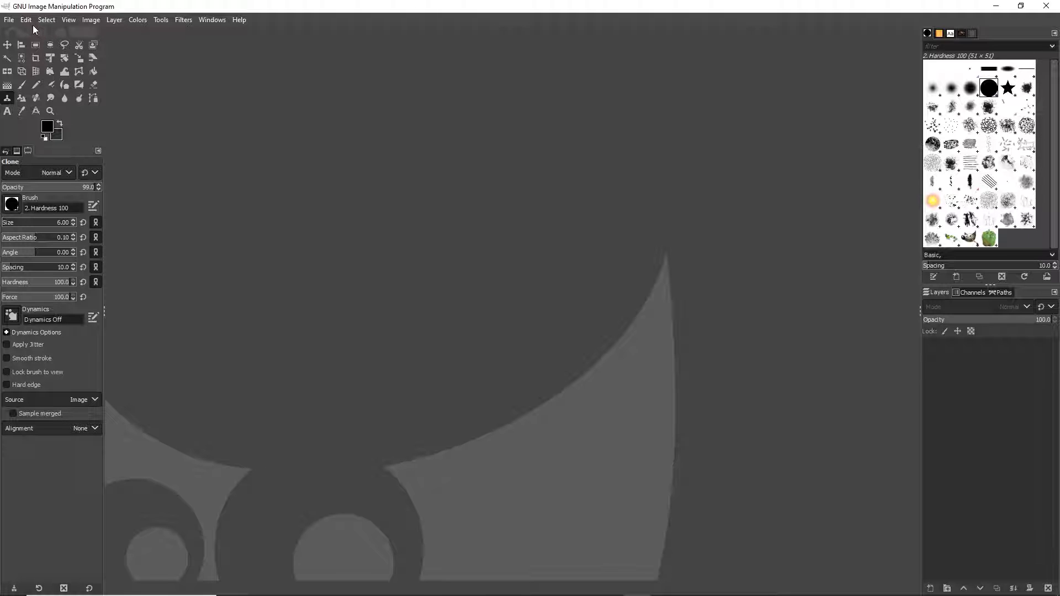
pyautogui.moveTo(34, 32)
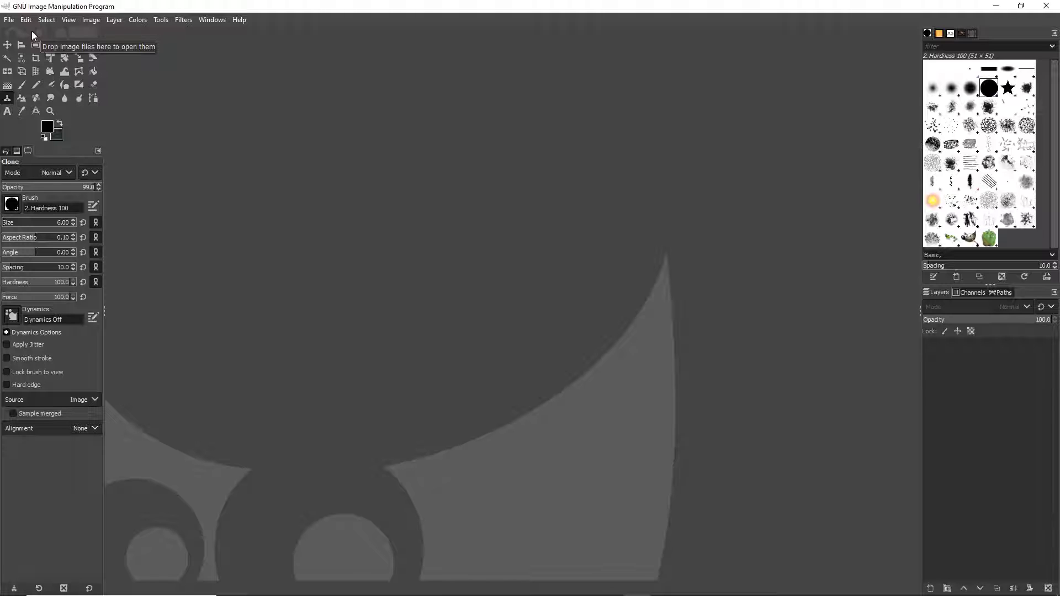
pyautogui.moveTo(45, 32)
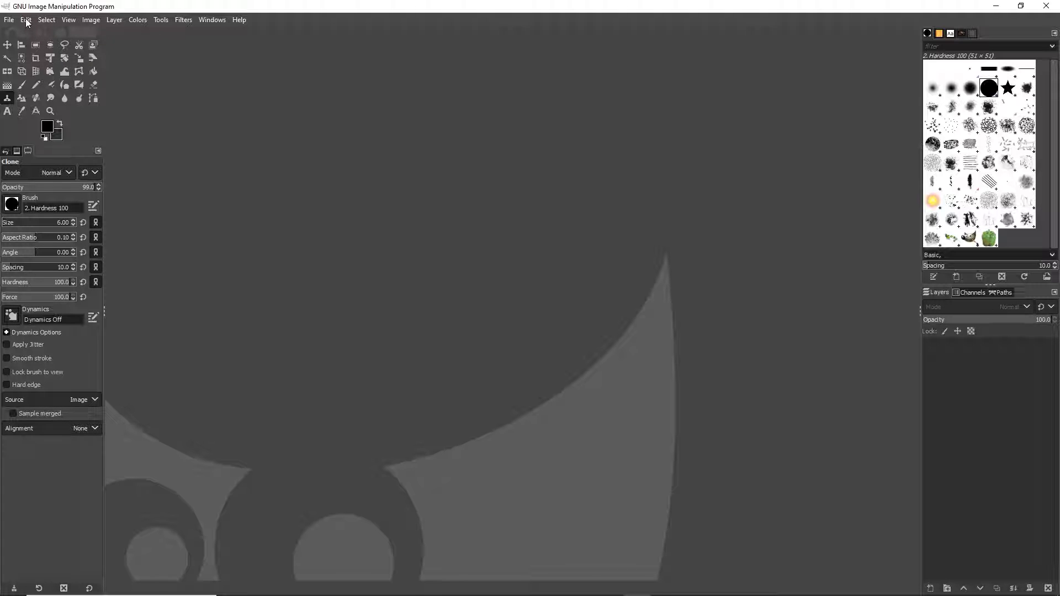
# - Browse the Interface and Toolbox preference pages, close Preferences, and select Free Select
pyautogui.click(26, 20)
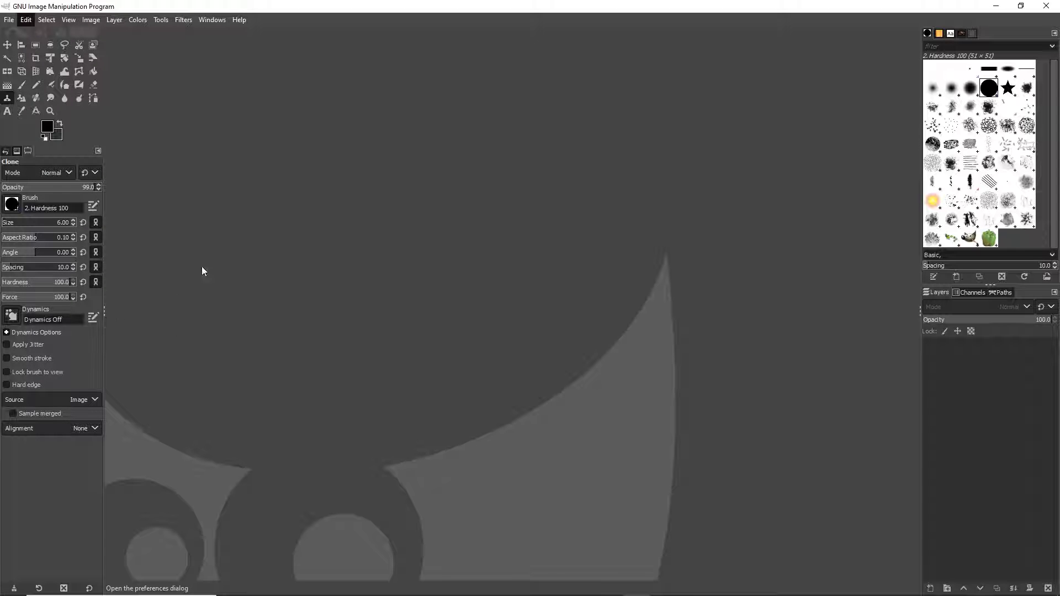
pyautogui.click(25, 20)
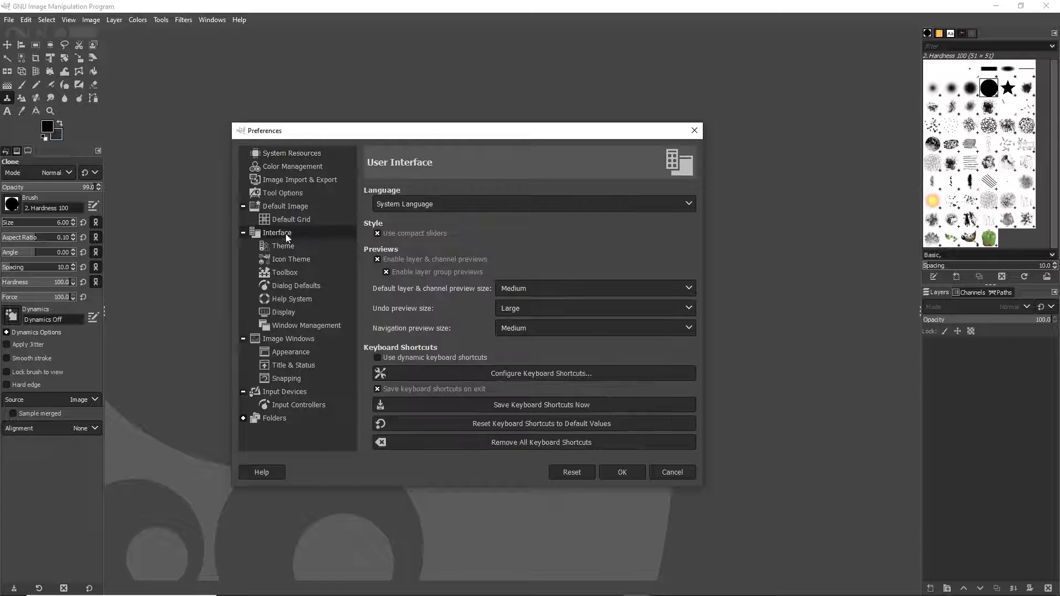
pyautogui.click(285, 272)
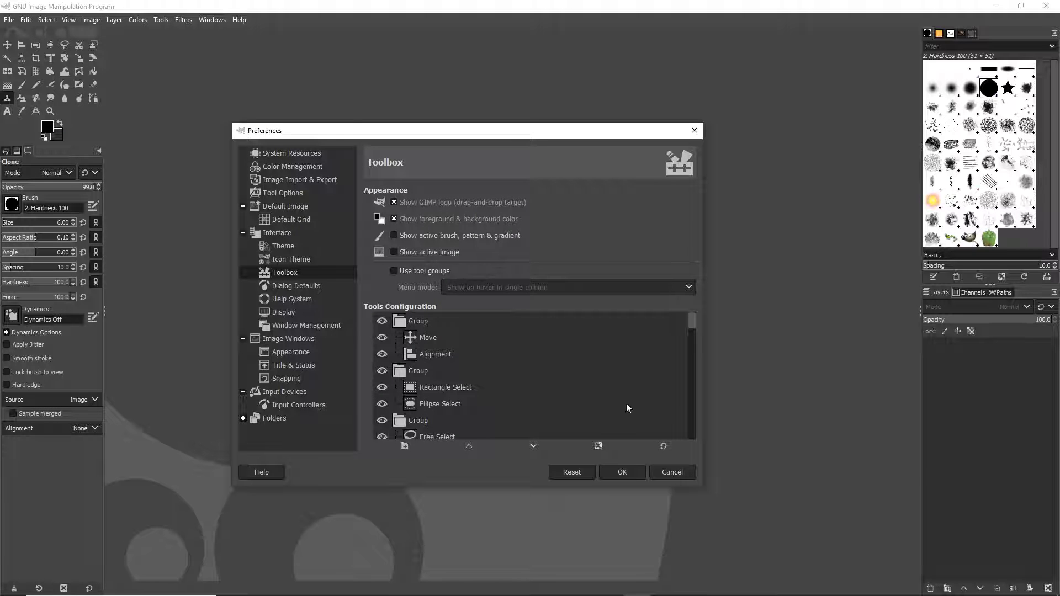
pyautogui.click(672, 472)
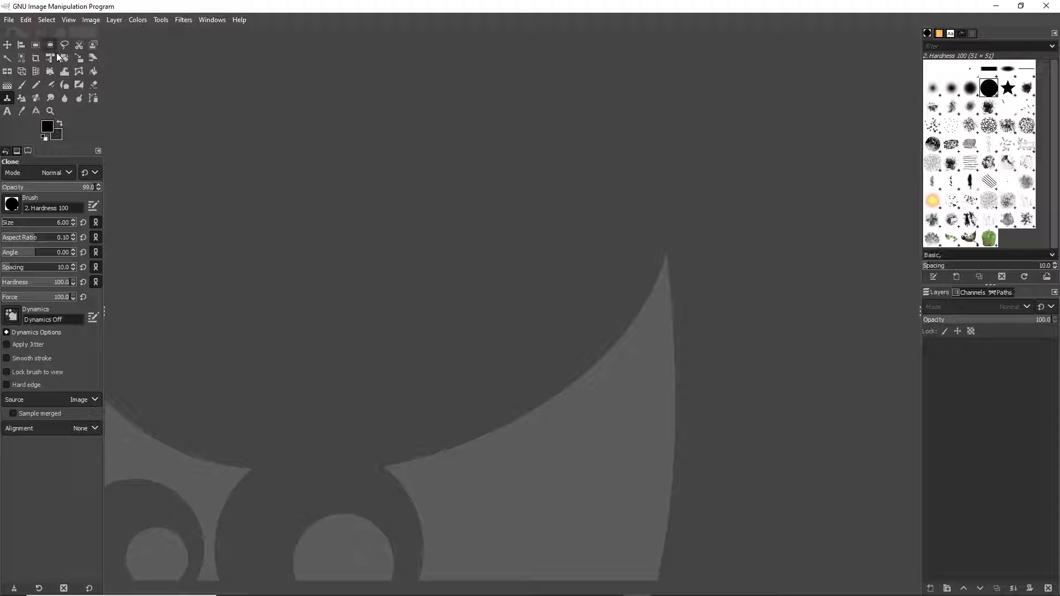
pyautogui.moveTo(66, 44)
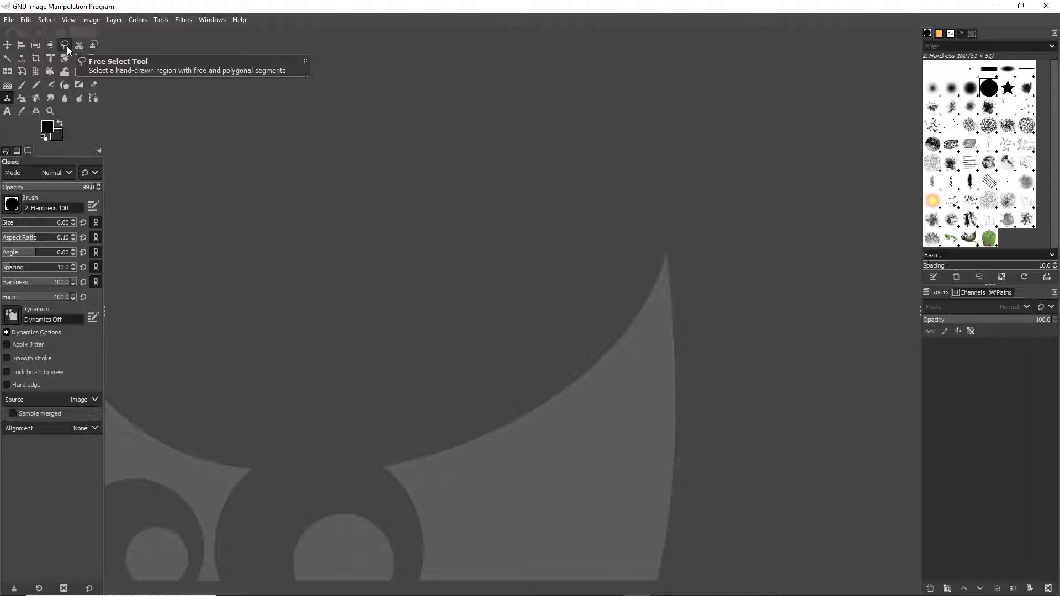
pyautogui.moveTo(82, 51)
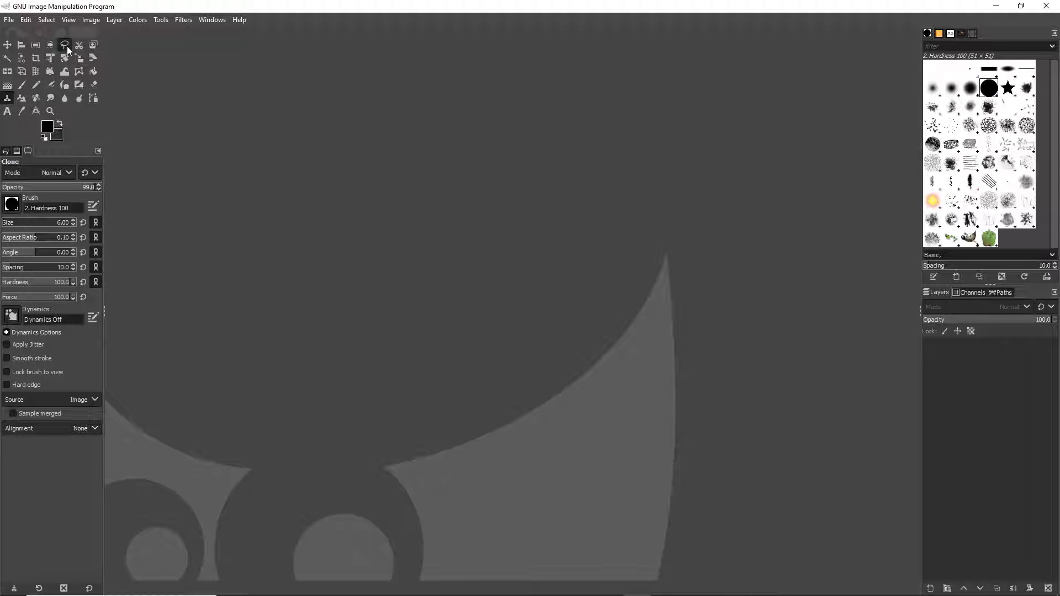
pyautogui.click(65, 44)
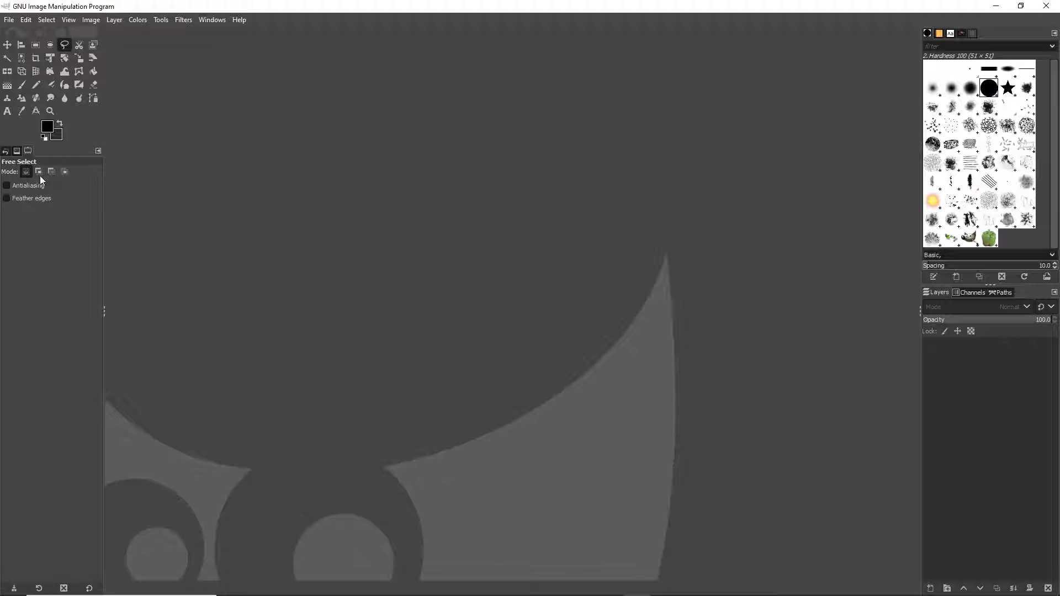
pyautogui.moveTo(23, 191)
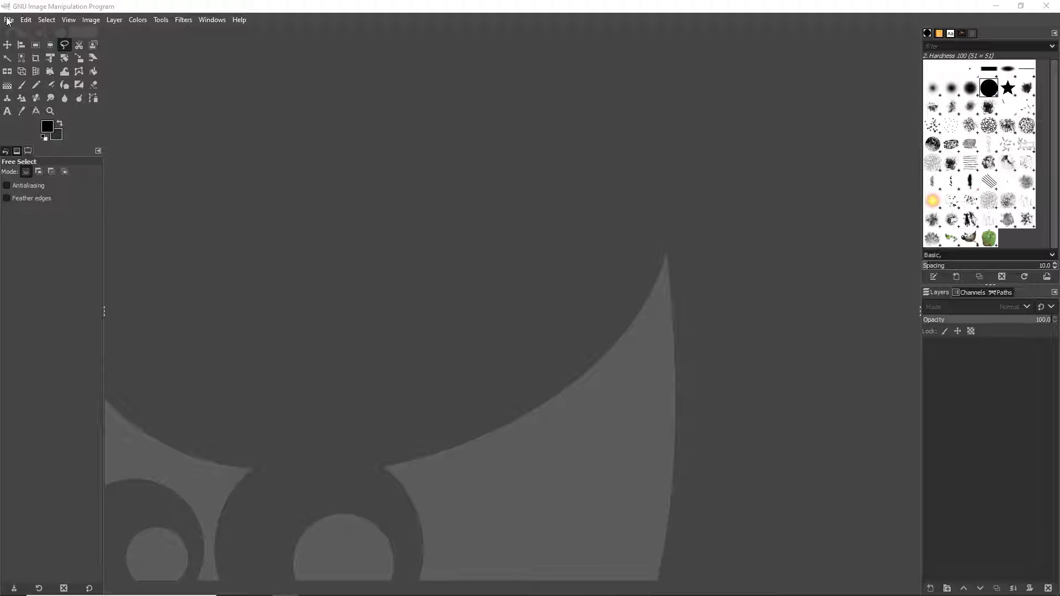
# - Open the League of Legends - Leona (3) image from disk
pyautogui.click(9, 20)
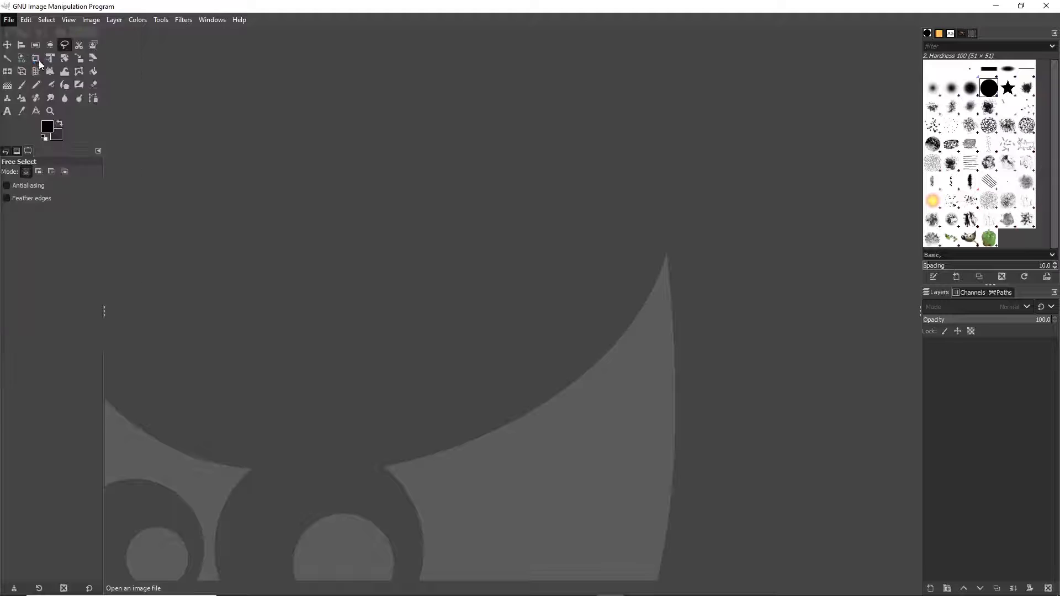
pyautogui.click(7, 20)
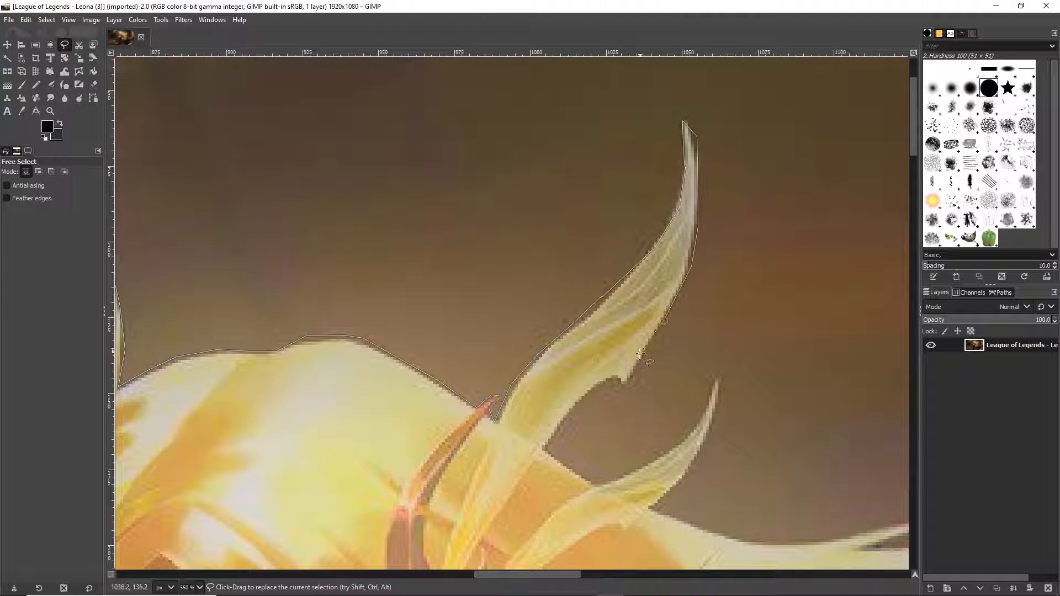
# - Place Free Select points around Leona's body, sword and shield edge
pyautogui.click(708, 394)
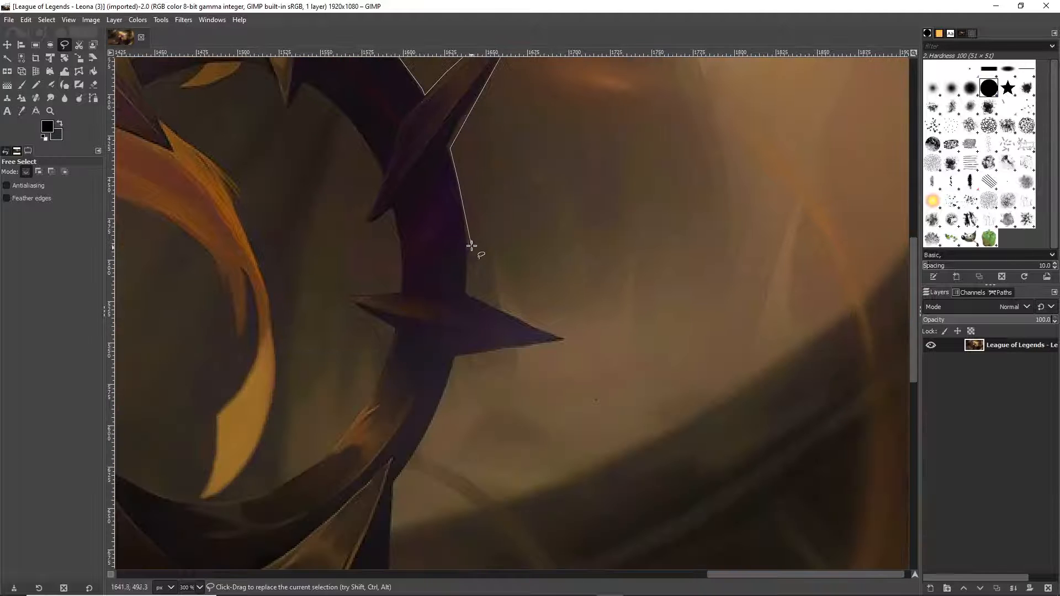
pyautogui.click(438, 411)
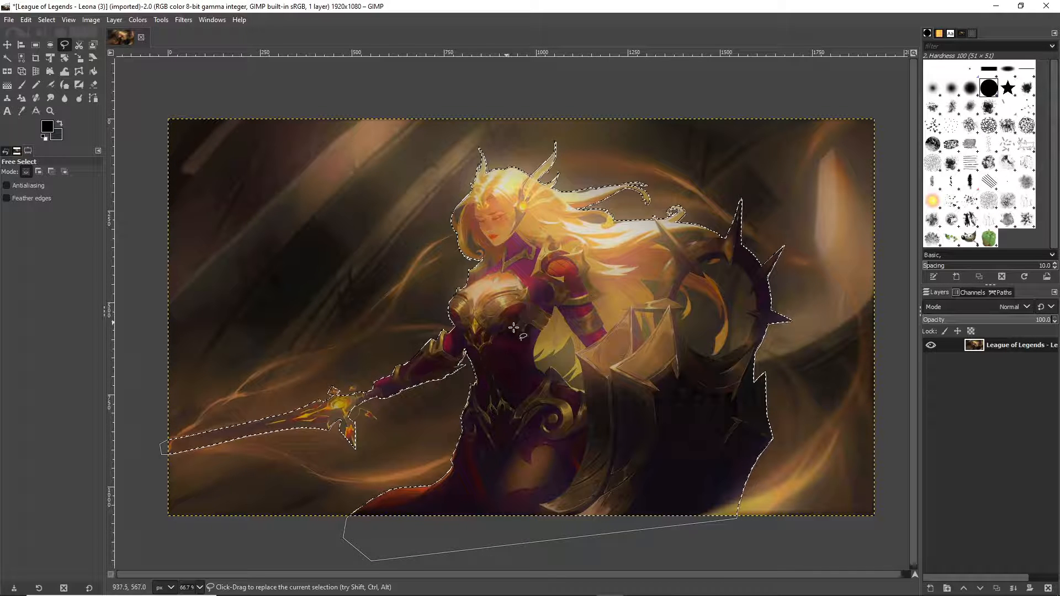
# - Float the selected character and convert it to a new layer
pyautogui.rightClick(526, 320)
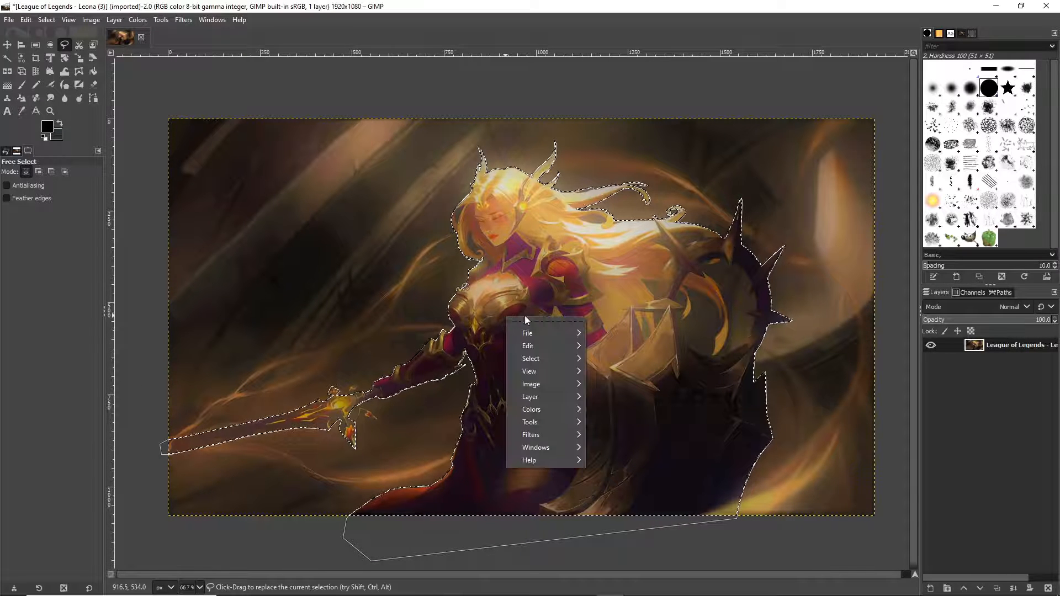
pyautogui.click(531, 358)
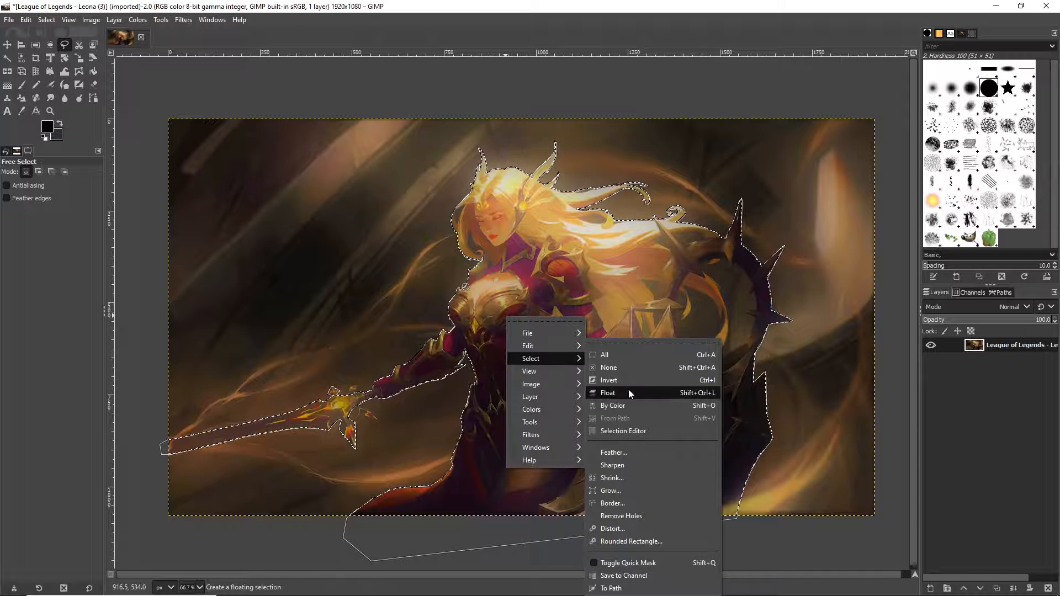
pyautogui.click(607, 392)
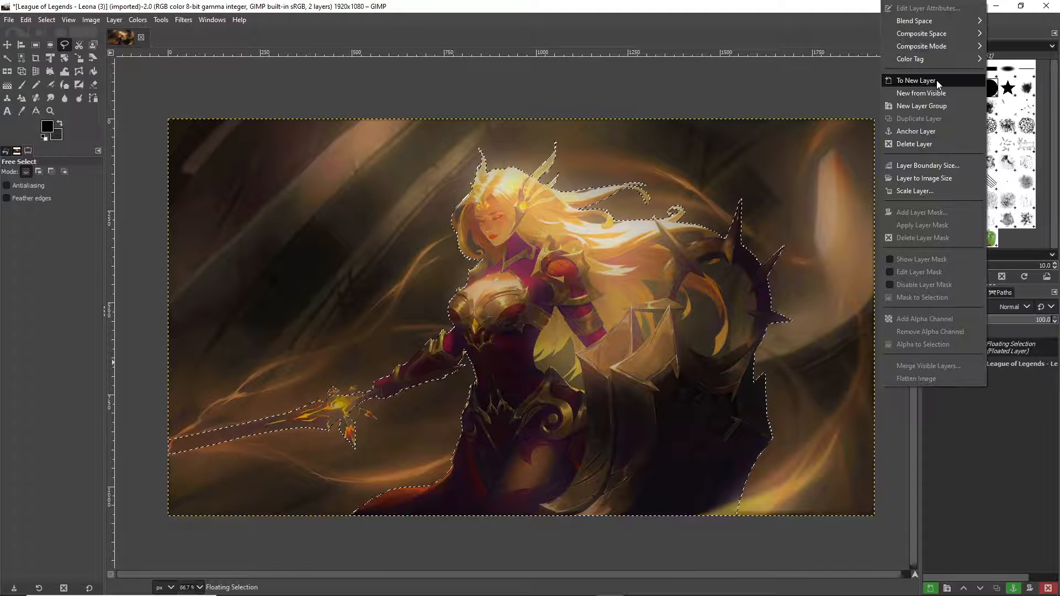
pyautogui.click(916, 80)
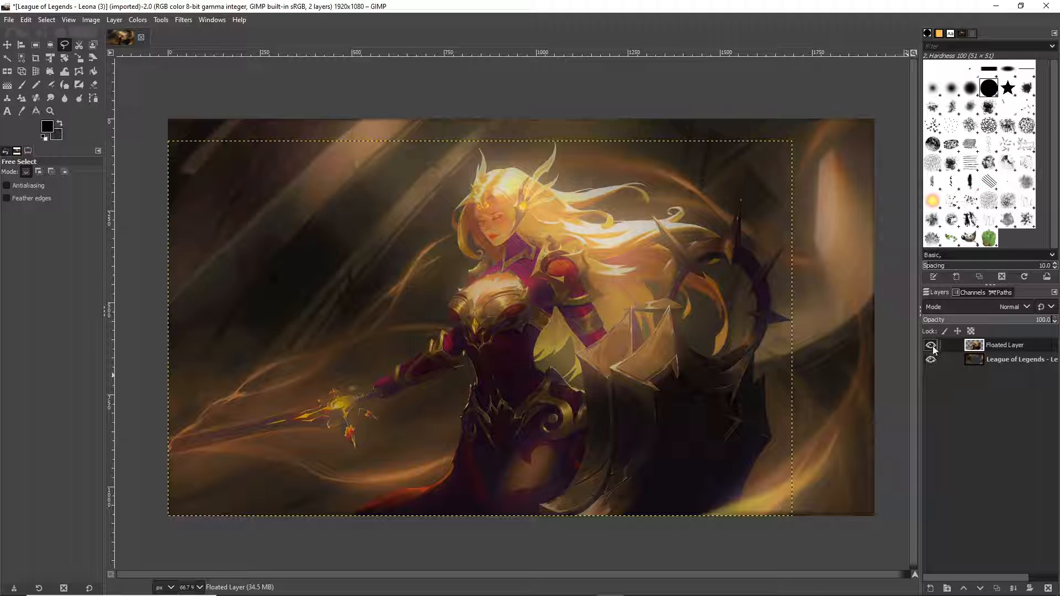
# - Hide the character layer and make the background layer active
pyautogui.click(930, 345)
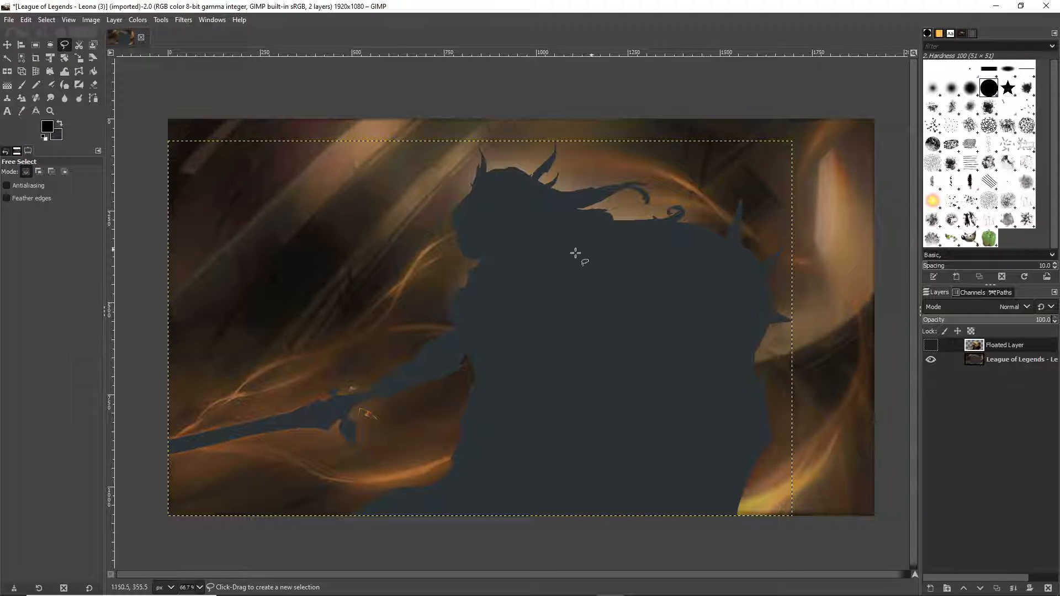
pyautogui.moveTo(878, 393)
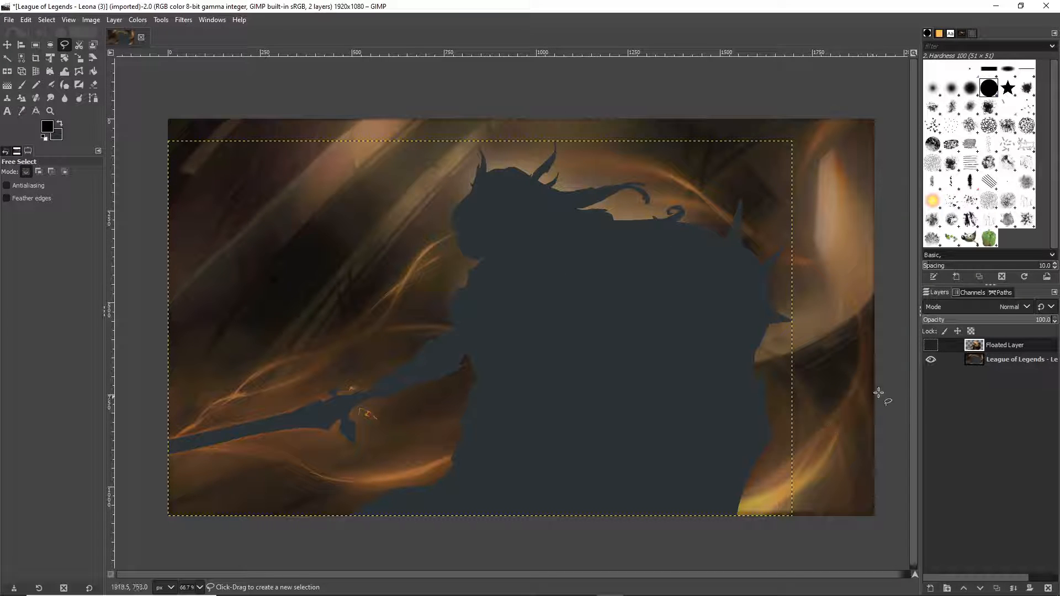
pyautogui.click(930, 360)
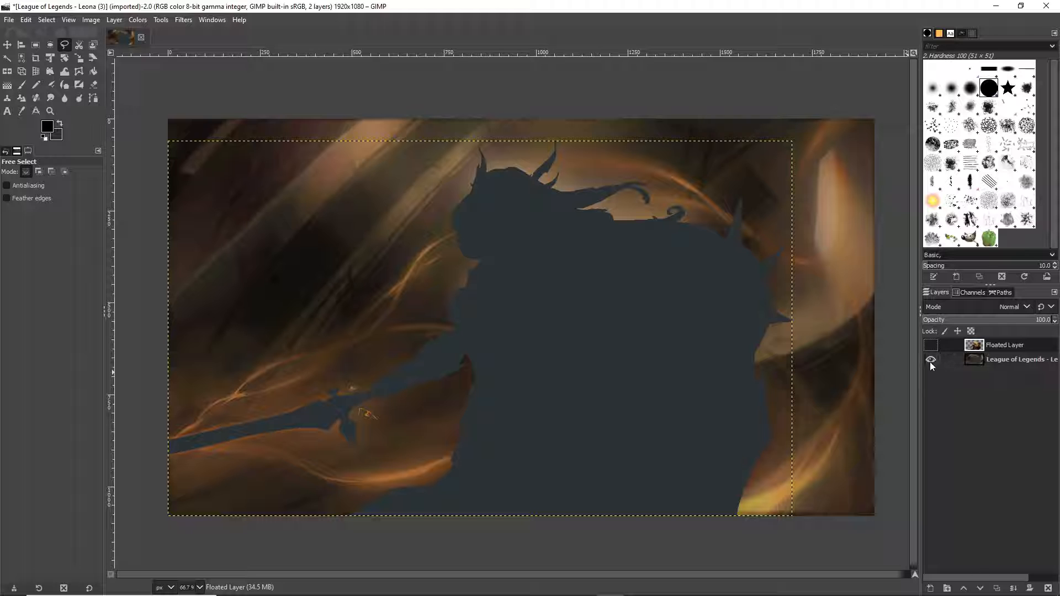
pyautogui.click(930, 360)
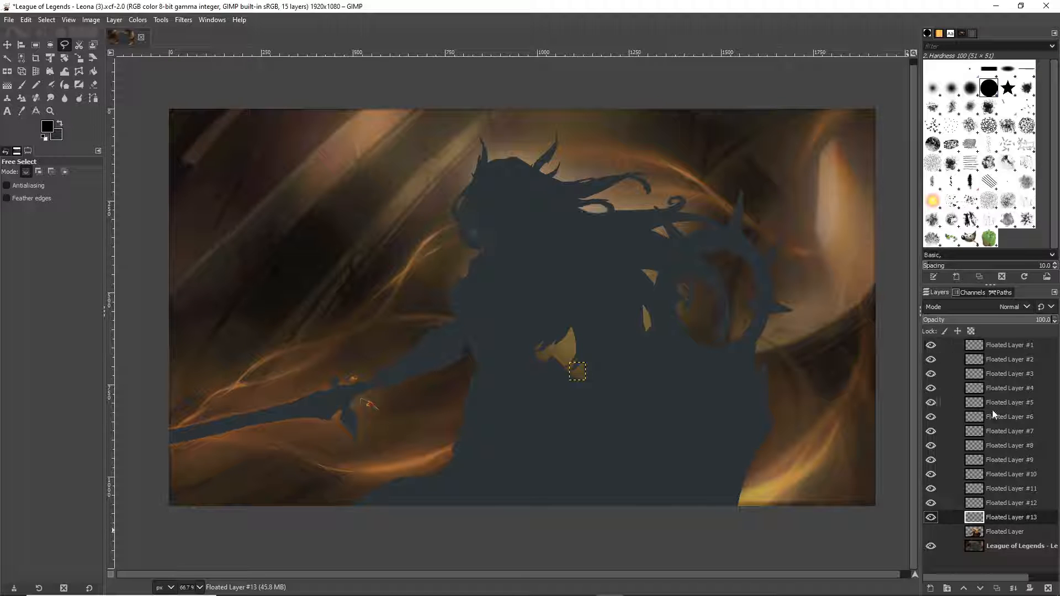
# - Merge visible layers into the background, then toggle its visibility off and on to check
pyautogui.rightClick(1009, 431)
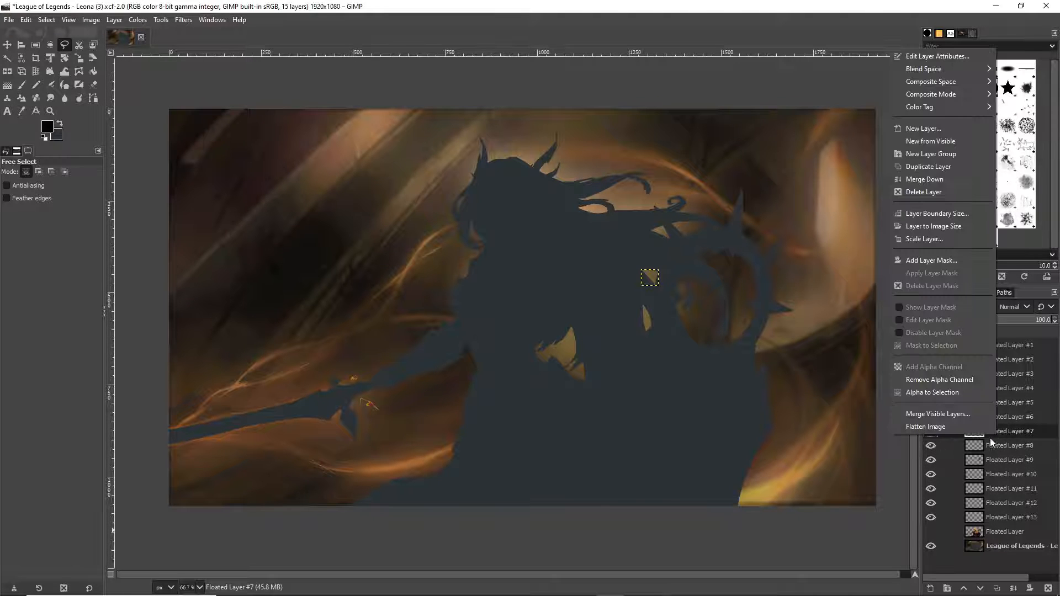
pyautogui.moveTo(934, 418)
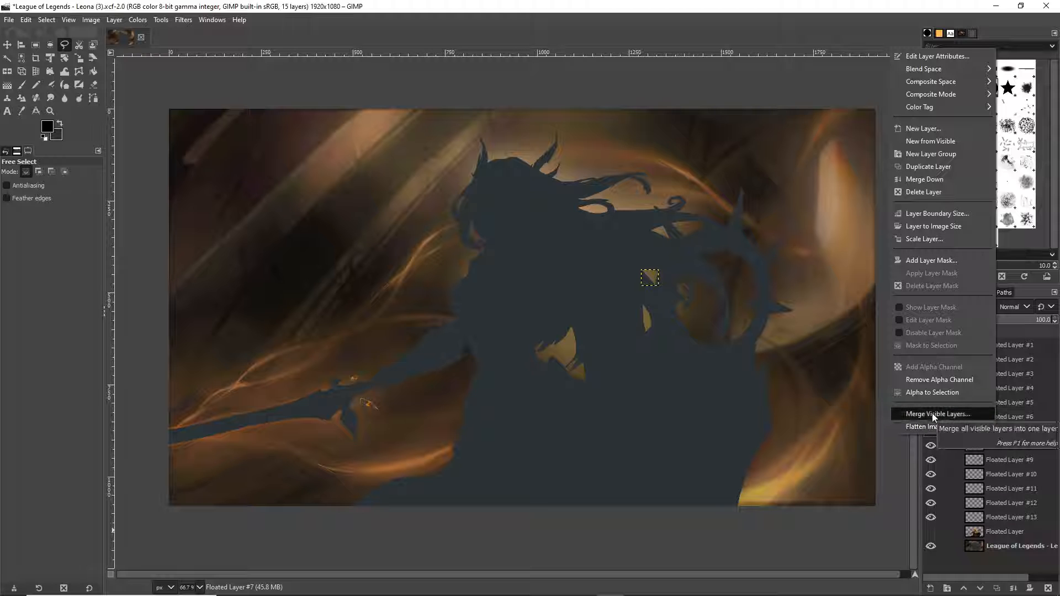
pyautogui.click(939, 414)
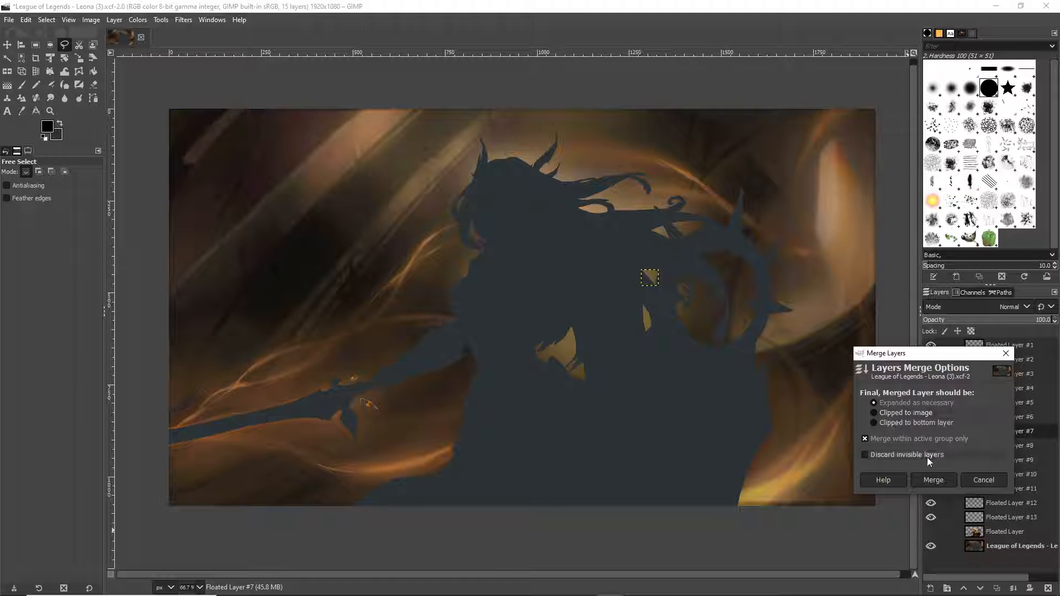
pyautogui.click(933, 479)
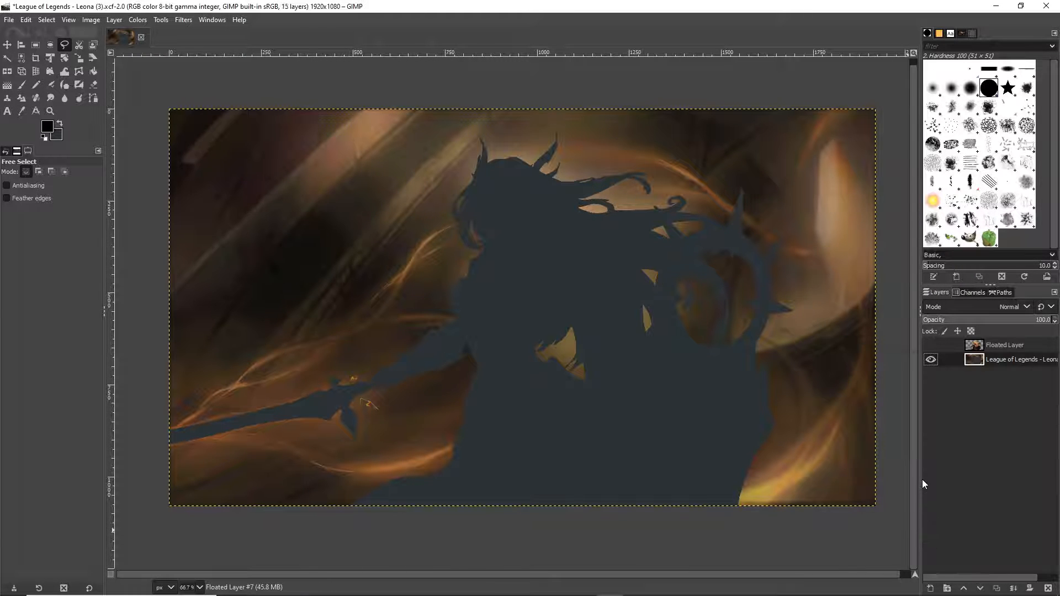
pyautogui.click(930, 359)
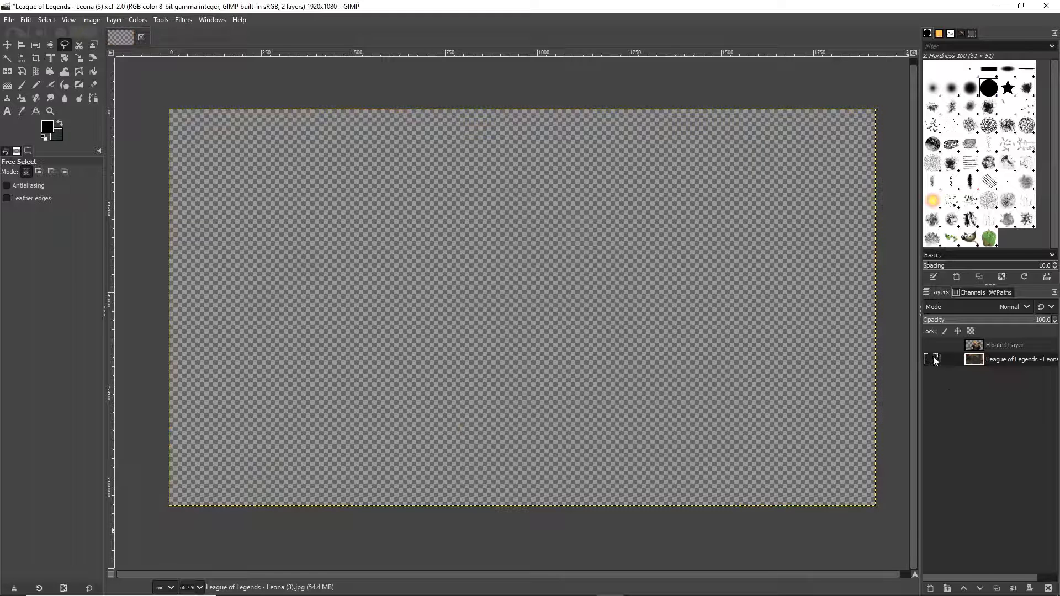
pyautogui.click(931, 359)
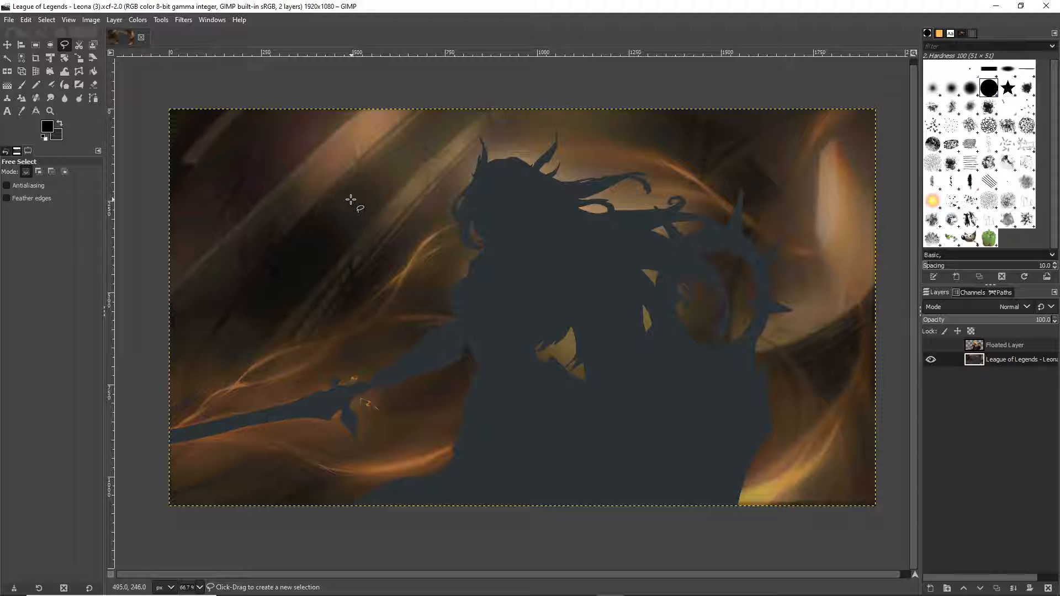
pyautogui.moveTo(21, 59)
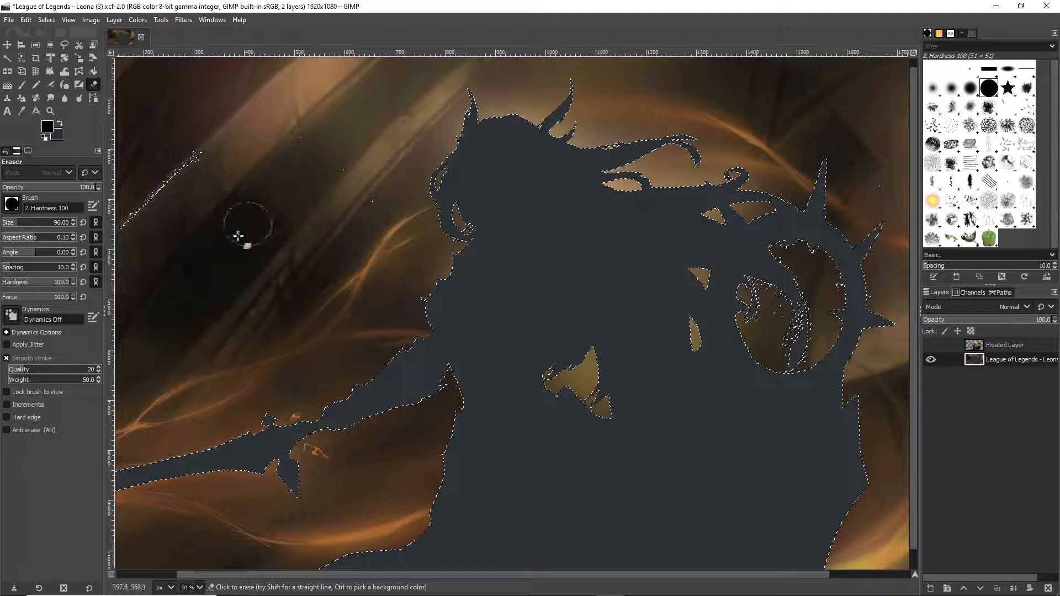
pyautogui.moveTo(332, 305)
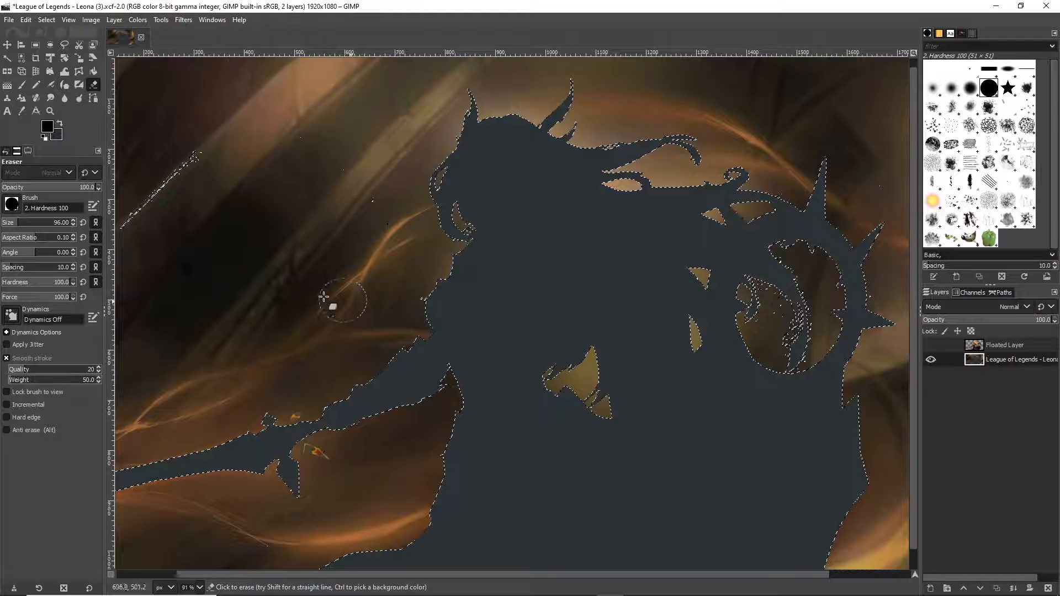
# - Clone background texture into the dark character silhouette
pyautogui.click(7, 97)
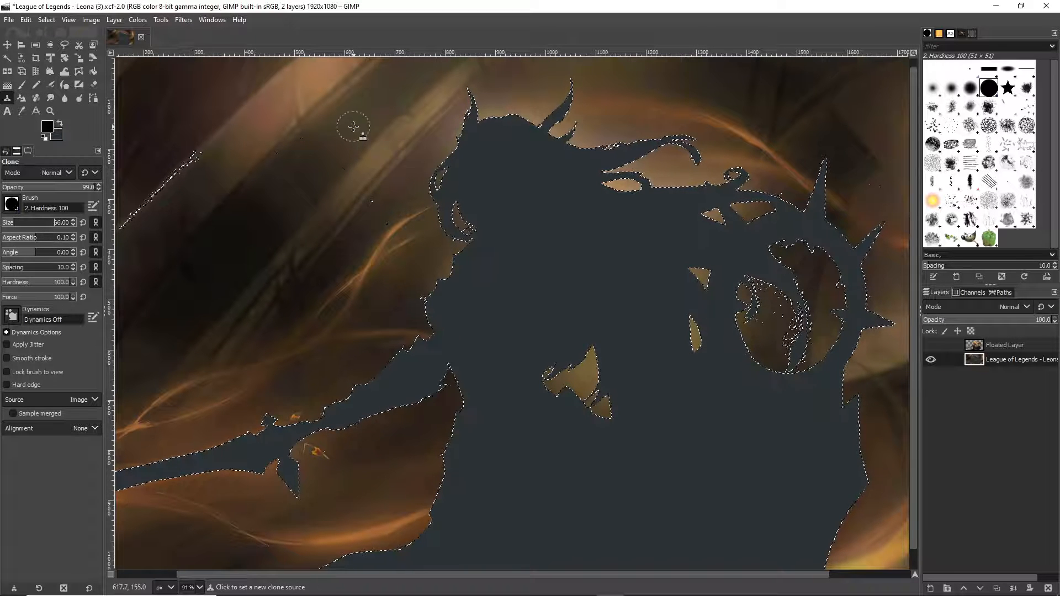
pyautogui.click(581, 258)
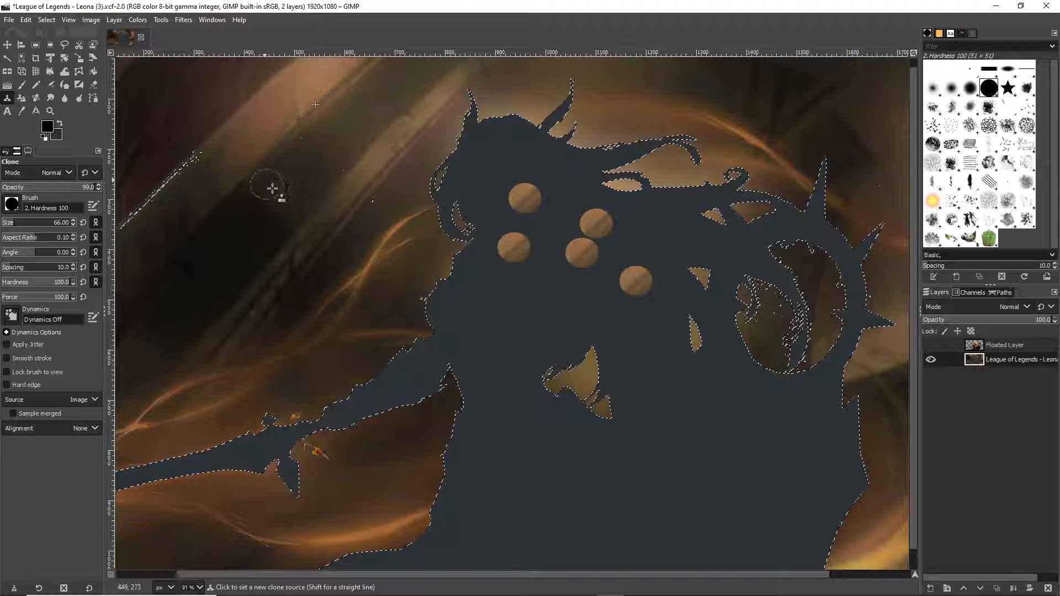
pyautogui.moveTo(489, 303)
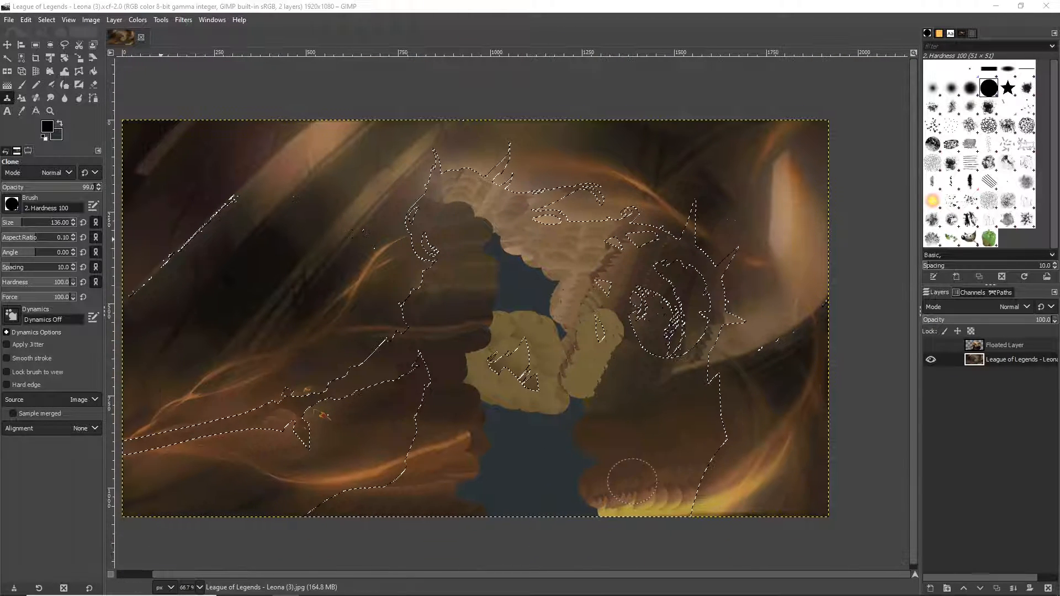
pyautogui.moveTo(38, 98)
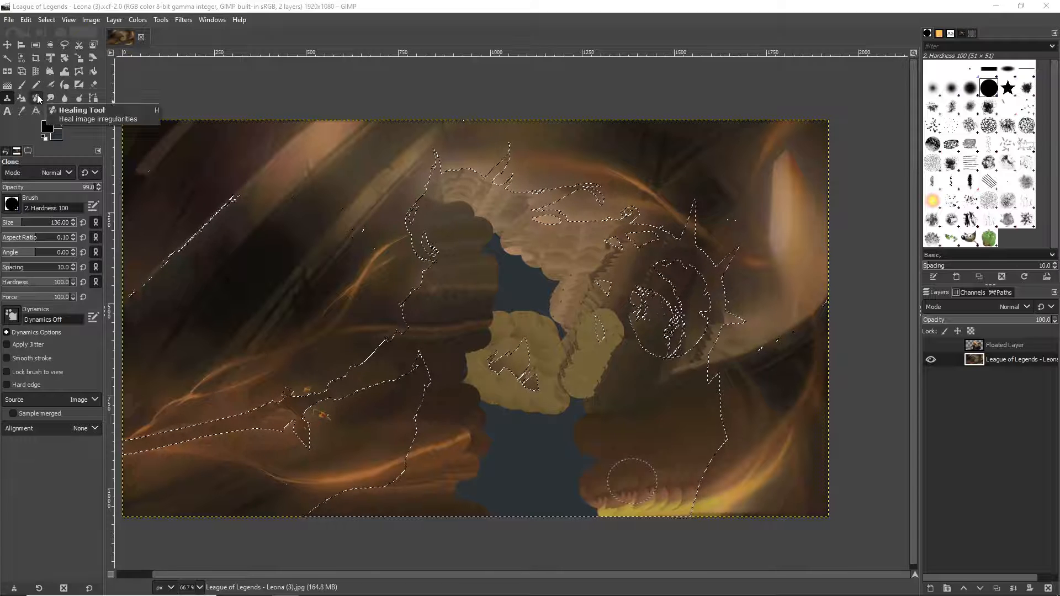
# - Heal the two blotchy cloned patches near the top of the former character area
pyautogui.click(35, 97)
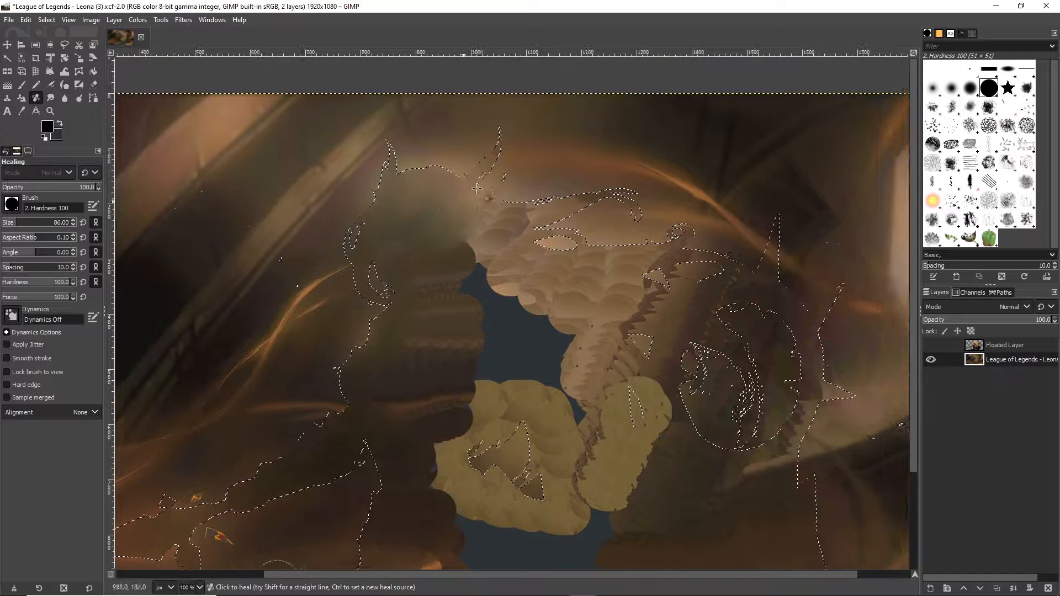
pyautogui.click(596, 210)
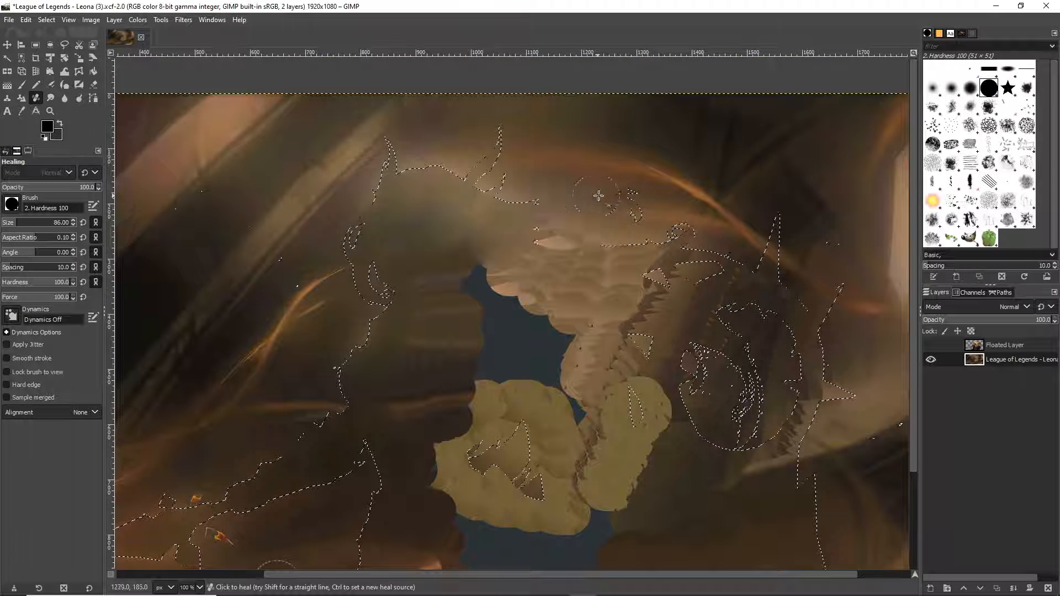
pyautogui.click(585, 258)
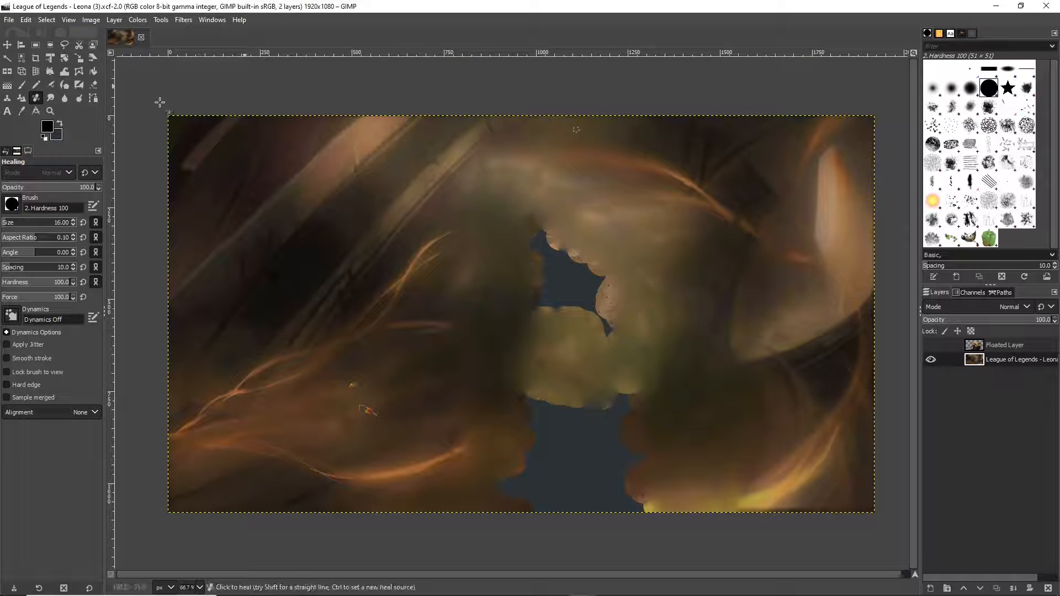
pyautogui.moveTo(36, 97)
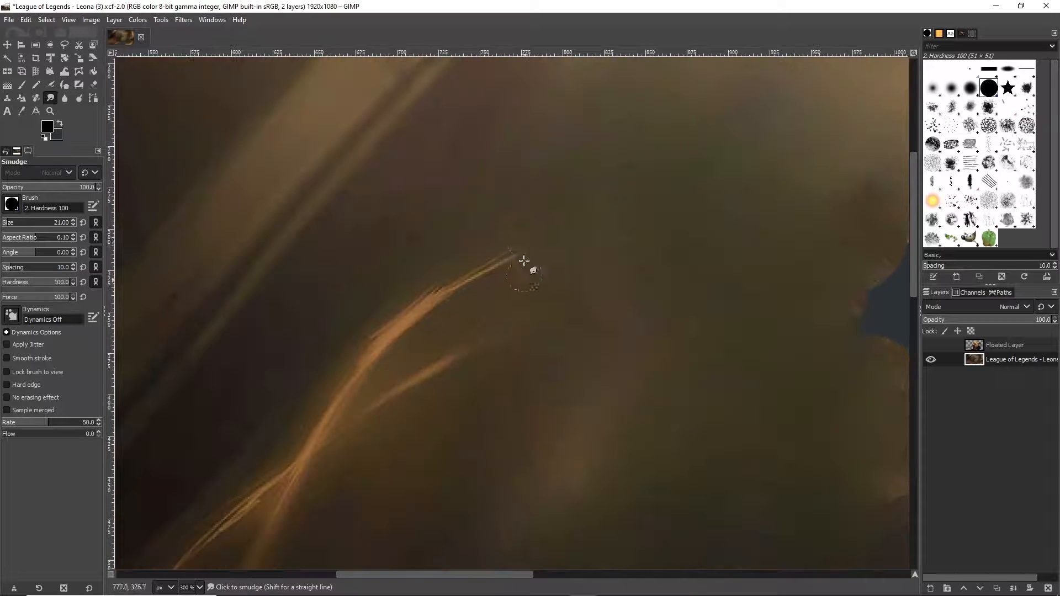
# - Smudge the orange light streak into the haze and show the Floated Layer again
pyautogui.moveTo(525, 260); pyautogui.dragTo(527, 287)
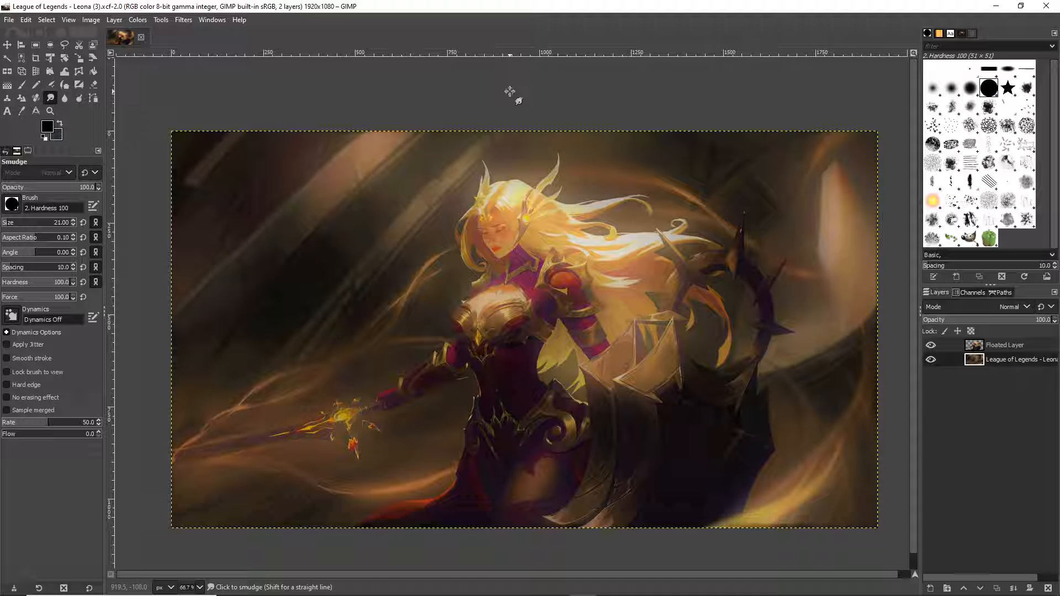
pyautogui.click(930, 344)
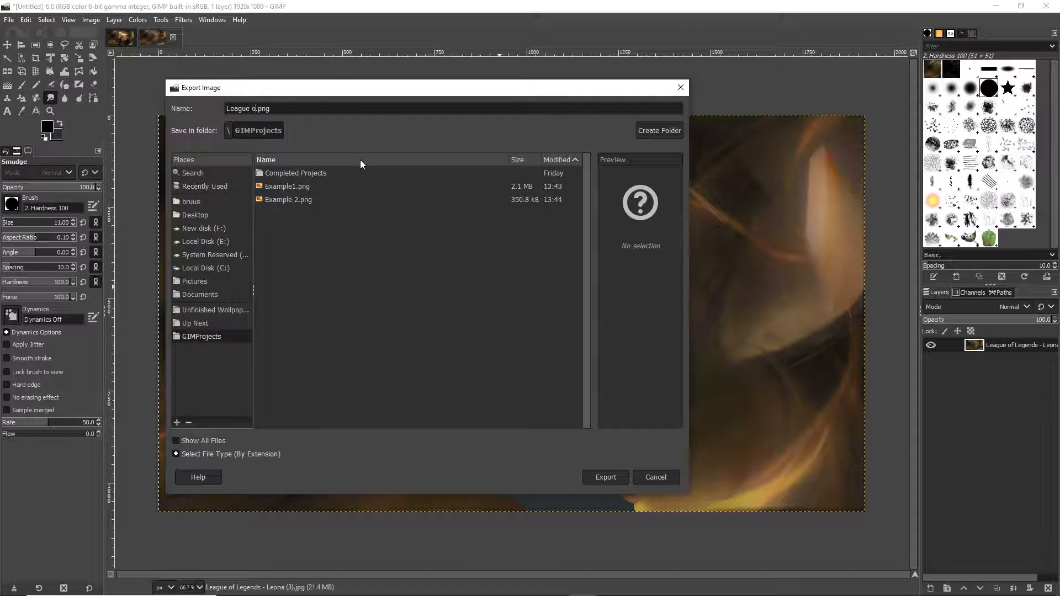
# - Export the cleaned background as 'League of Legends - Leona.png' into GIMPProjects with default PNG settings
pyautogui.write('League of Legends -')
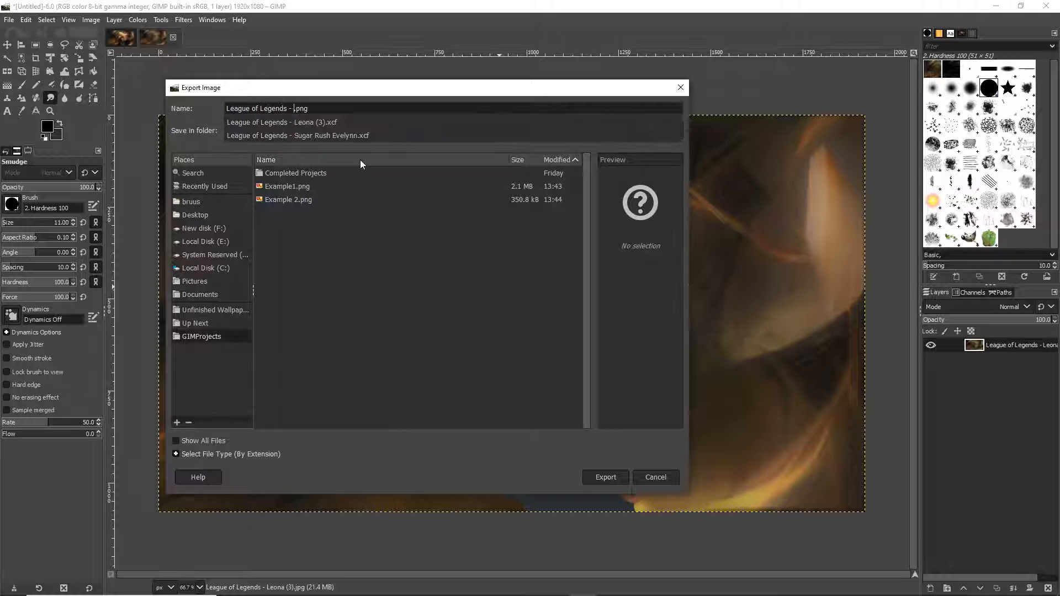
pyautogui.write('Leona')
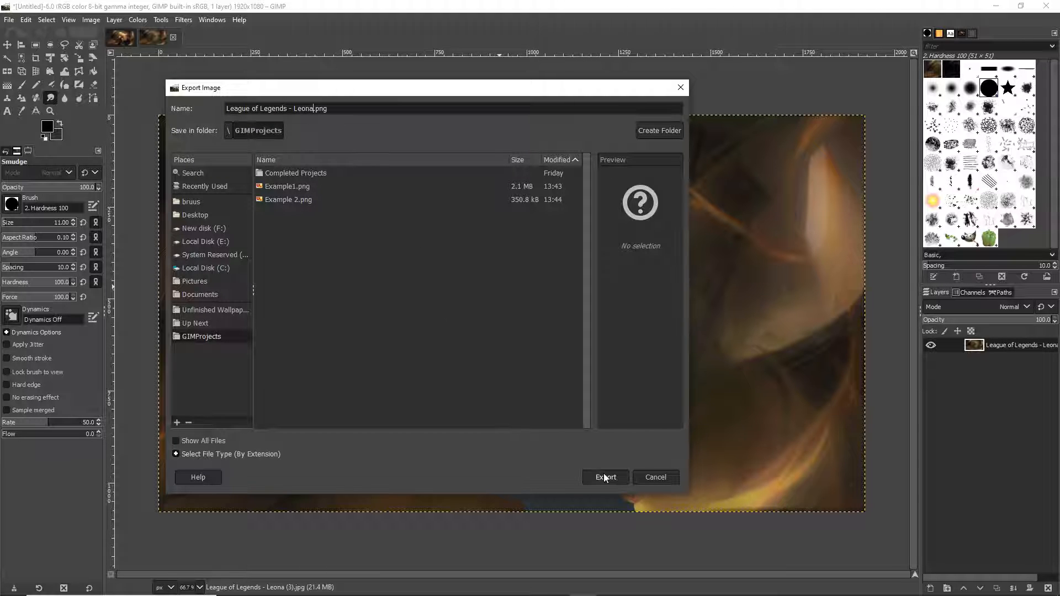
pyautogui.click(605, 477)
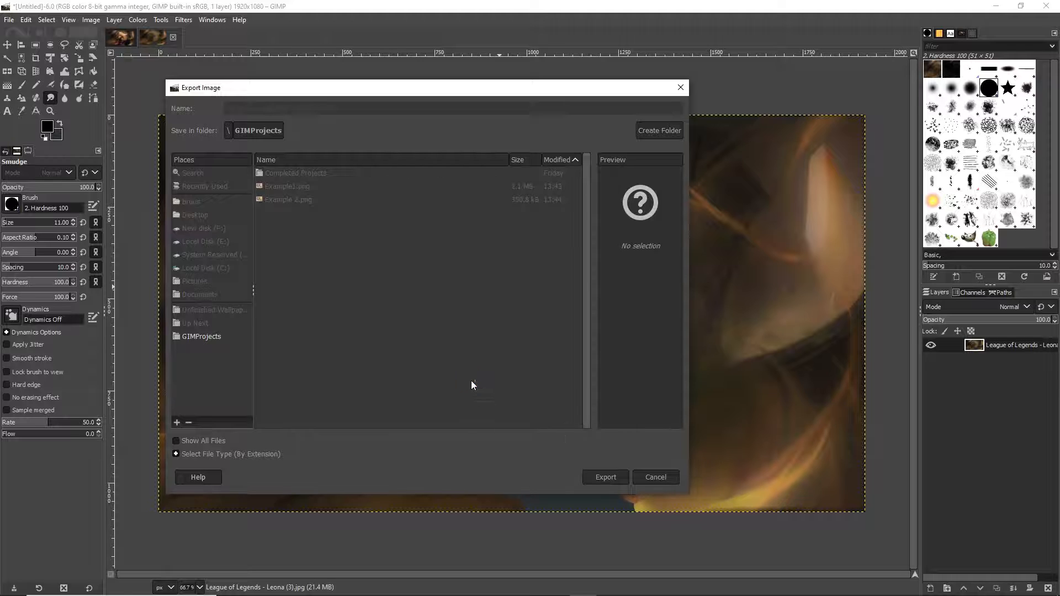
pyautogui.click(605, 477)
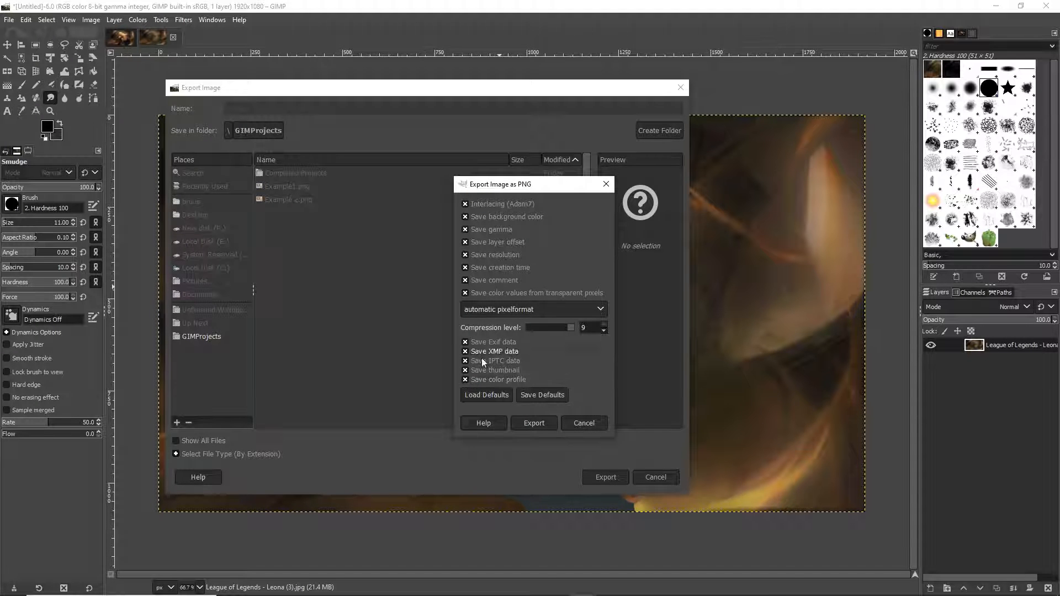
pyautogui.click(534, 423)
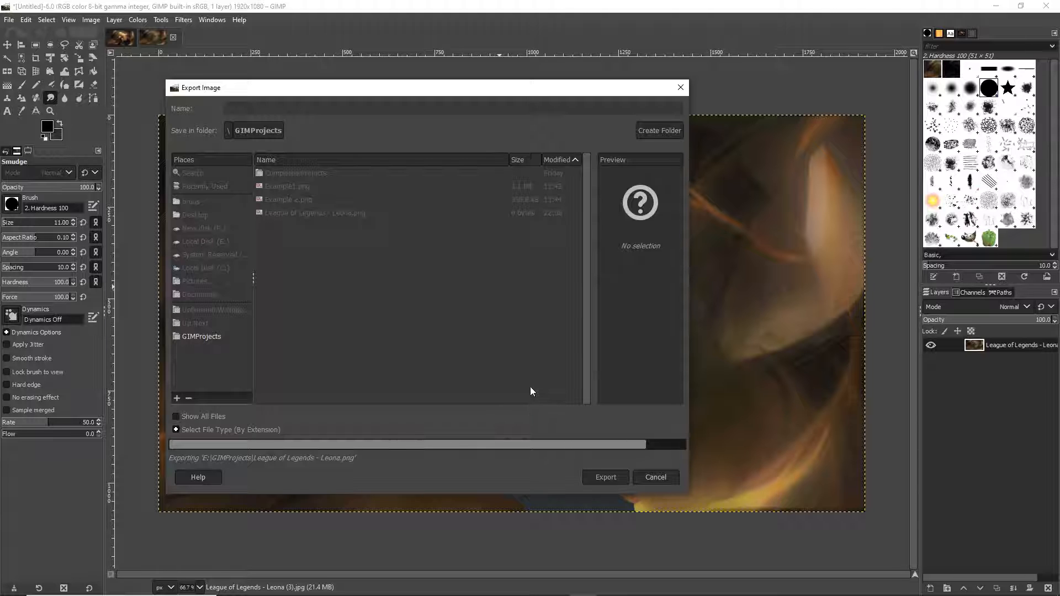
pyautogui.click(605, 477)
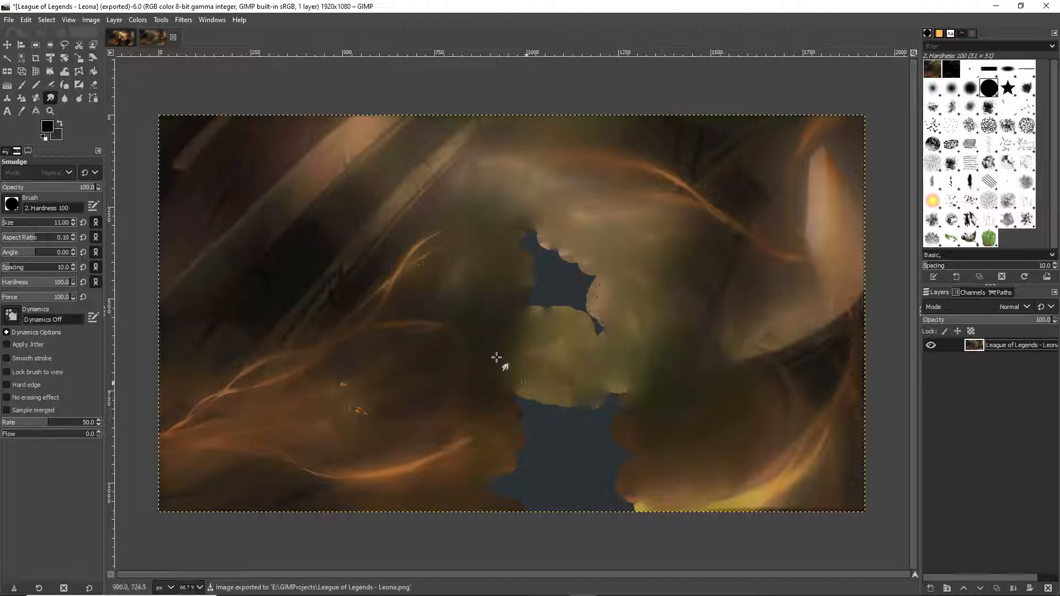
# - Export the Leona right arm and Leona Back Hair images as PNGs into GIMPProjects
pyautogui.click(167, 37)
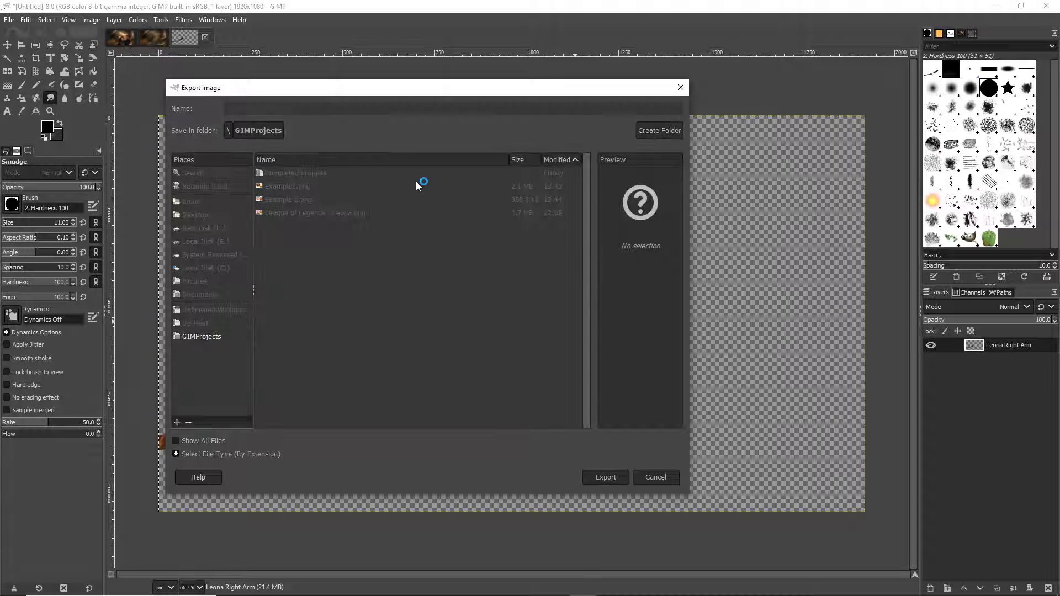
pyautogui.click(605, 477)
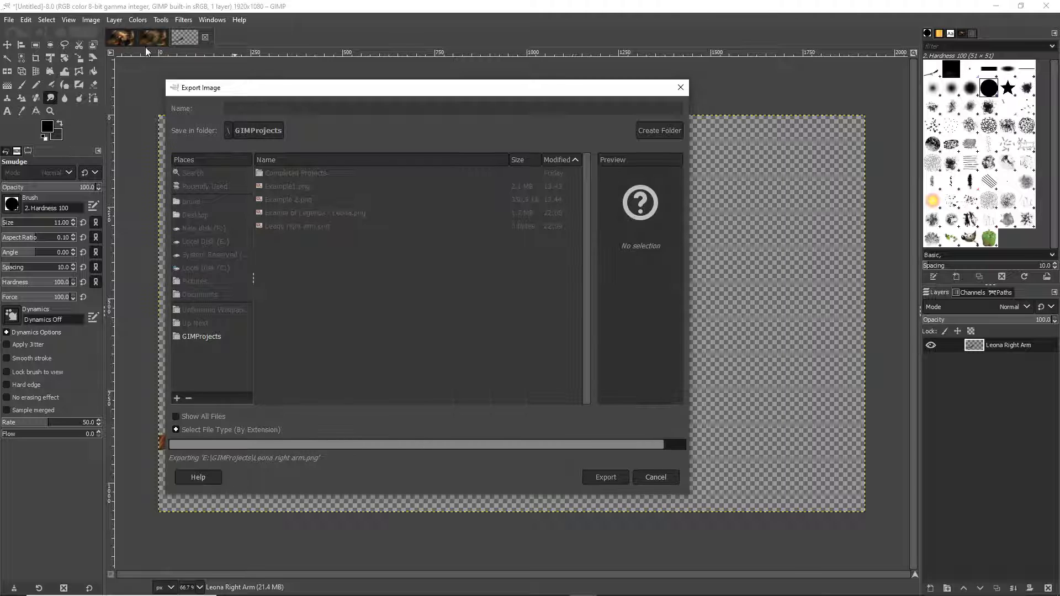
pyautogui.click(604, 477)
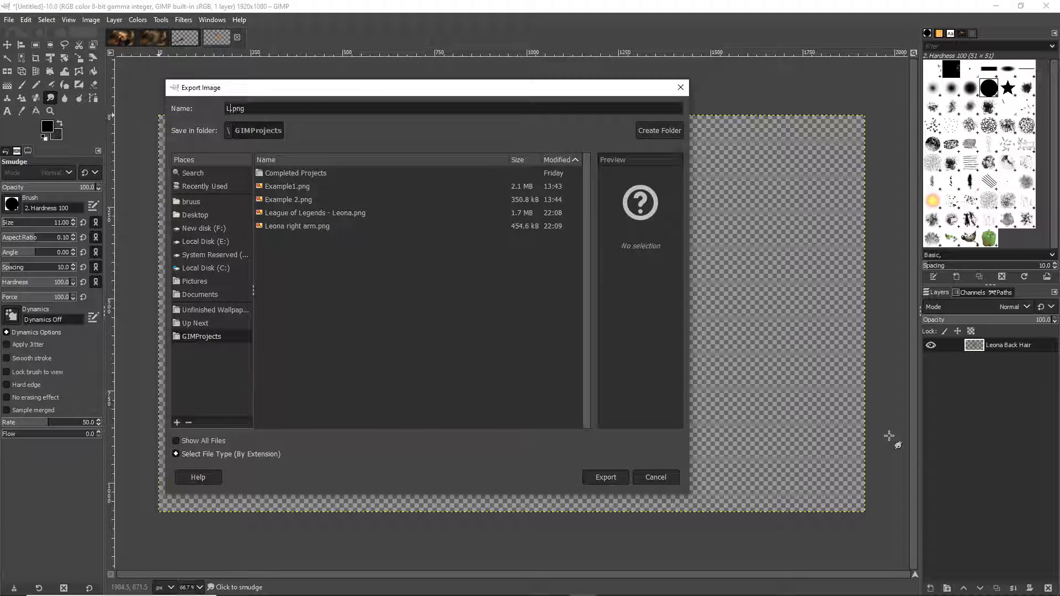
pyautogui.write('Leona Back Hair')
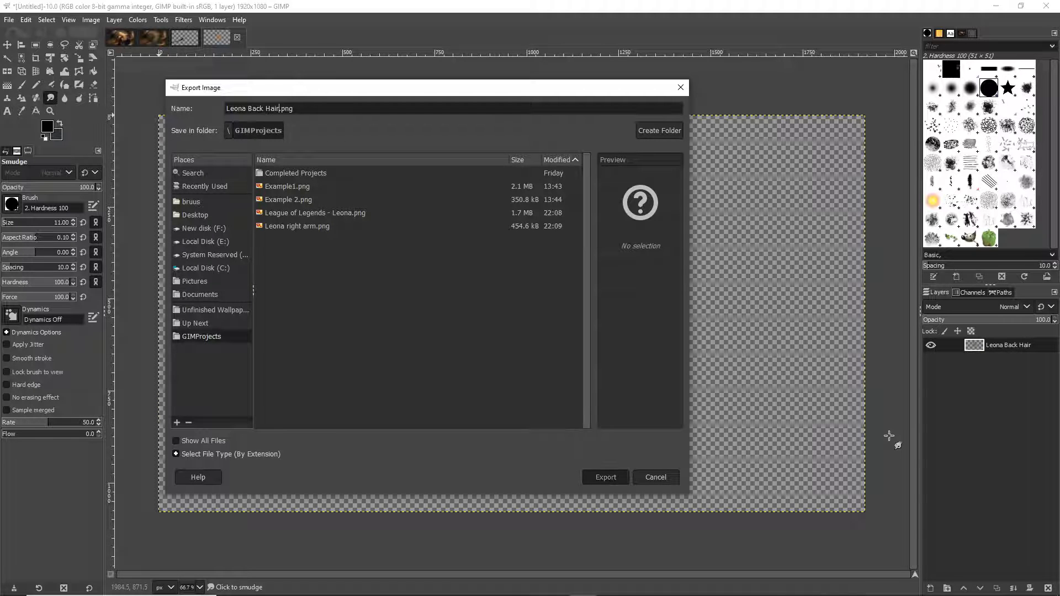
pyautogui.click(606, 476)
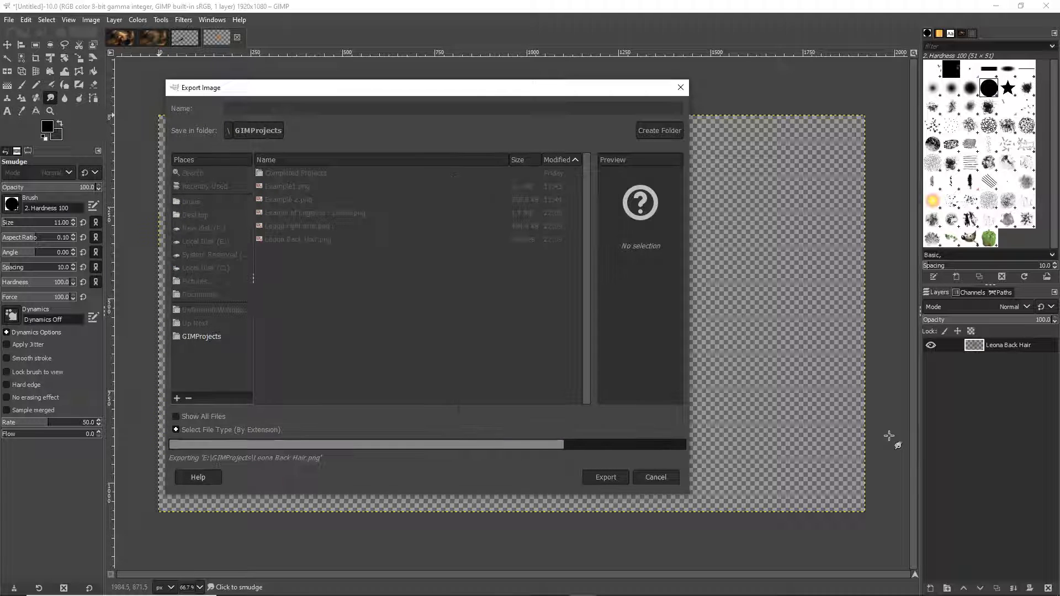
pyautogui.click(605, 477)
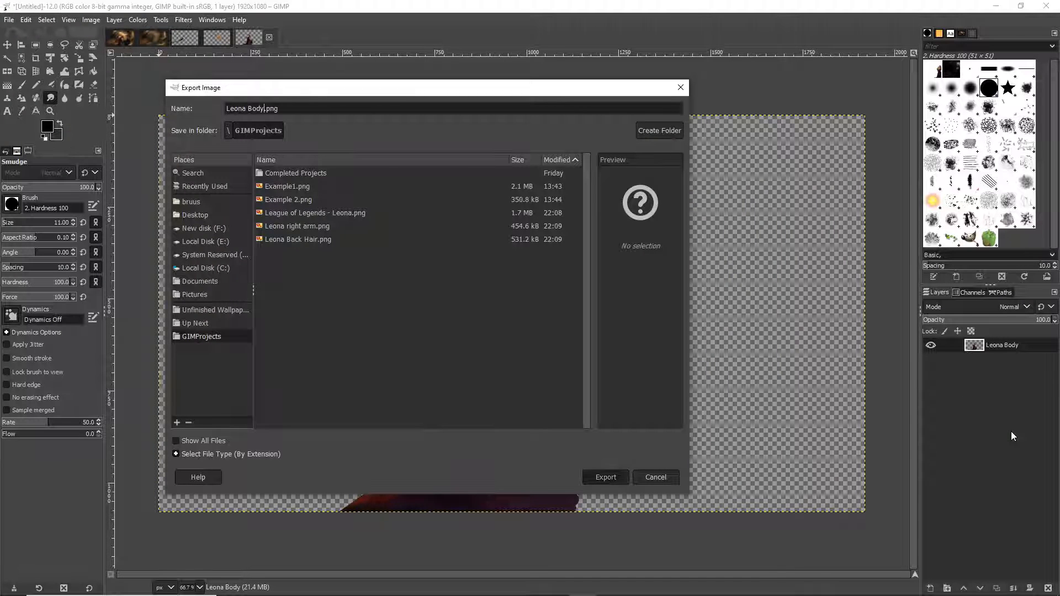
# - Export the Leona Body image as a PNG into GIMPProjects
pyautogui.click(605, 477)
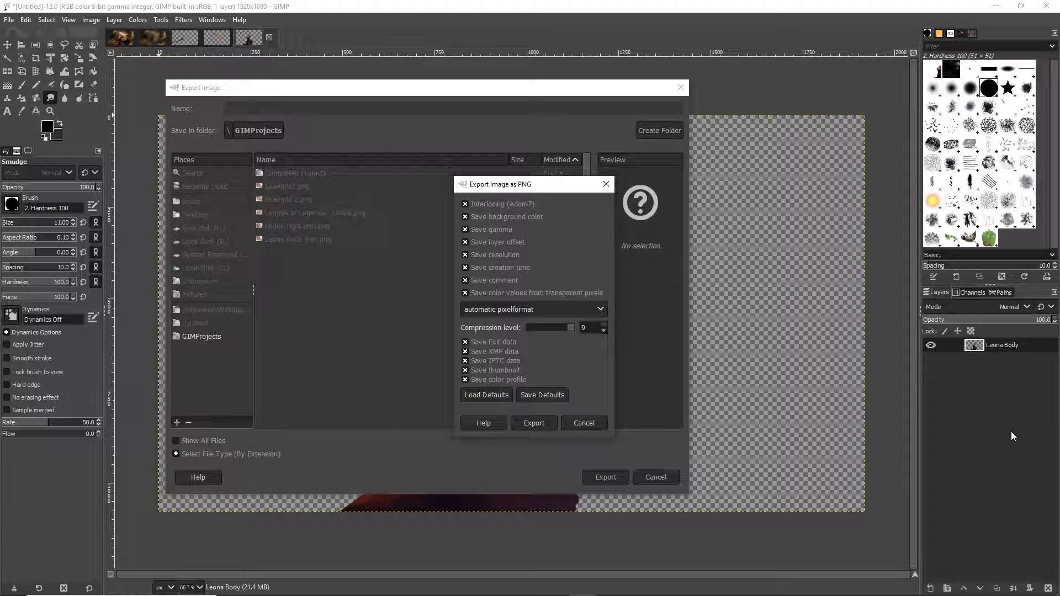
pyautogui.click(534, 422)
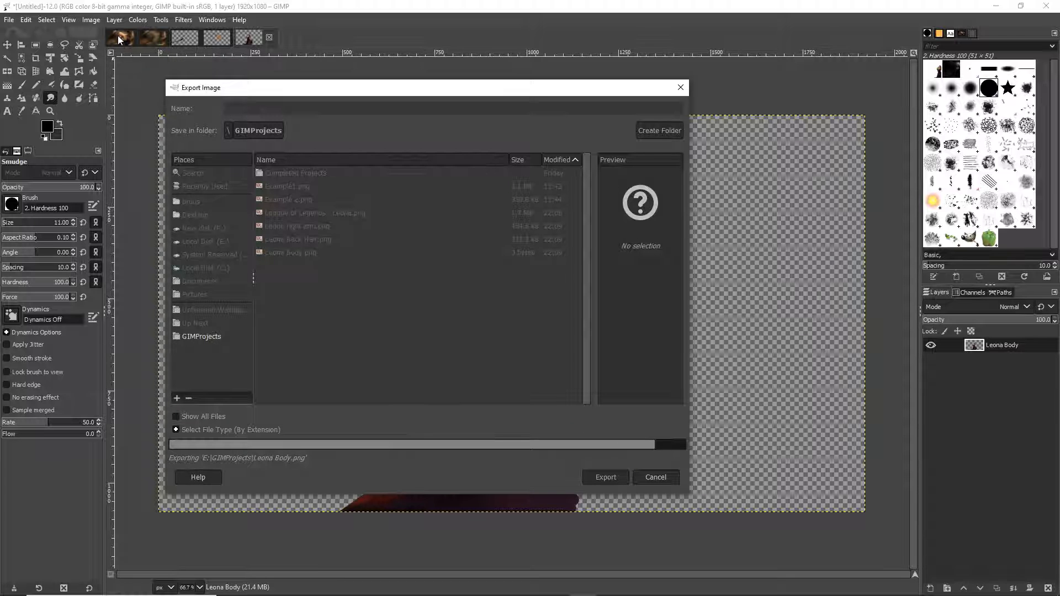
pyautogui.click(604, 477)
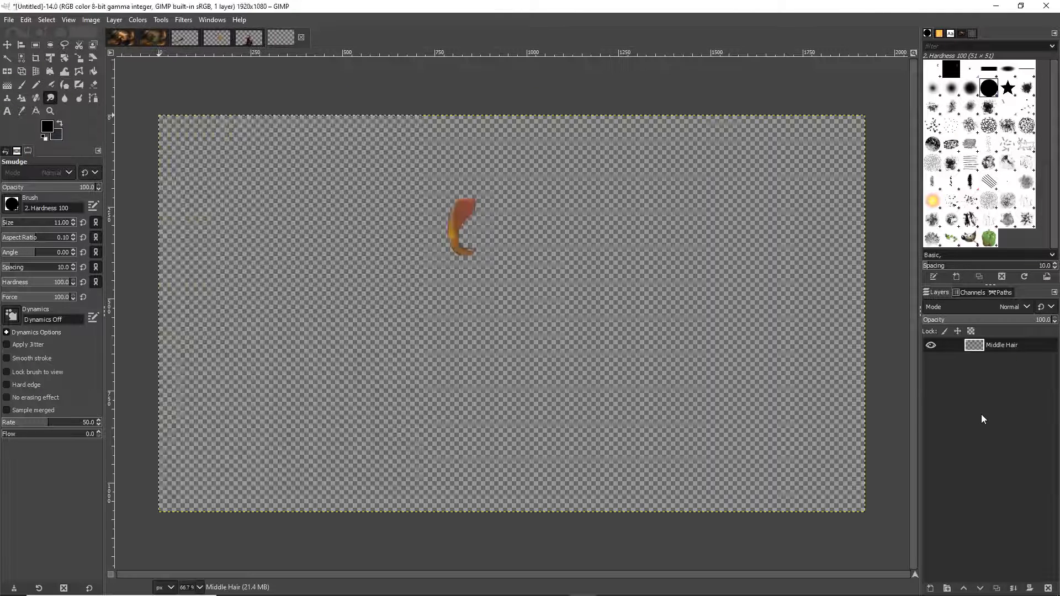
# - Export the Middle Hair and Leona Face images as PNGs into GIMPProjects
pyautogui.click(8, 20)
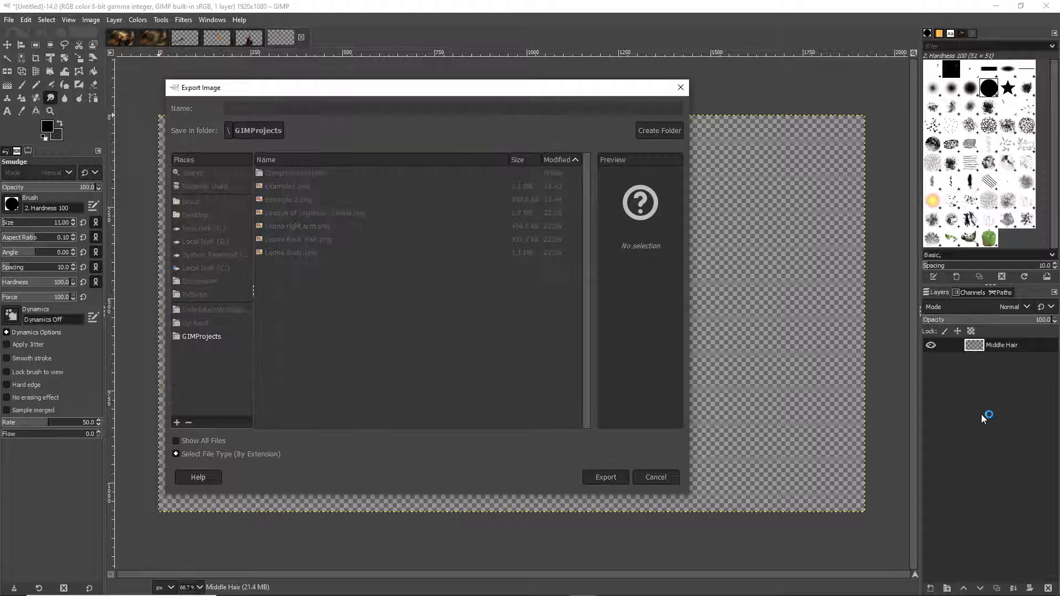
pyautogui.click(605, 478)
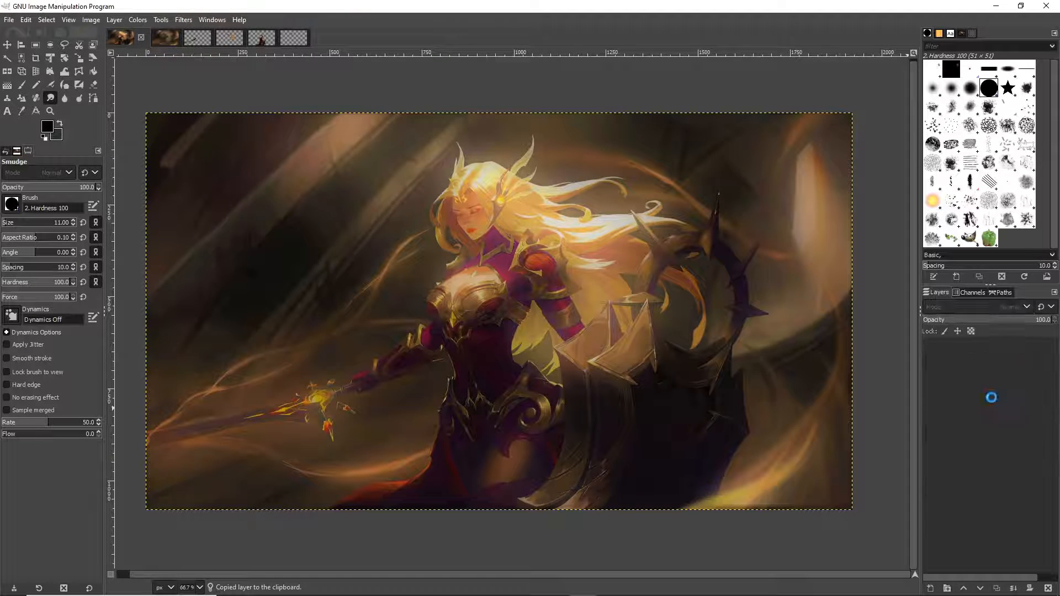
pyautogui.click(8, 20)
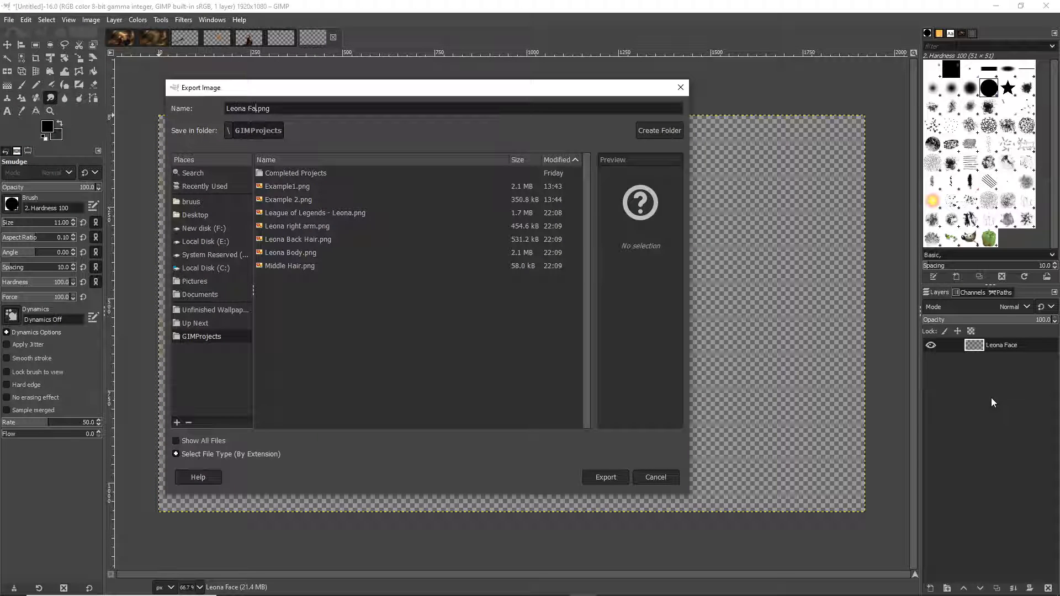
pyautogui.click(606, 477)
pyautogui.write('H')
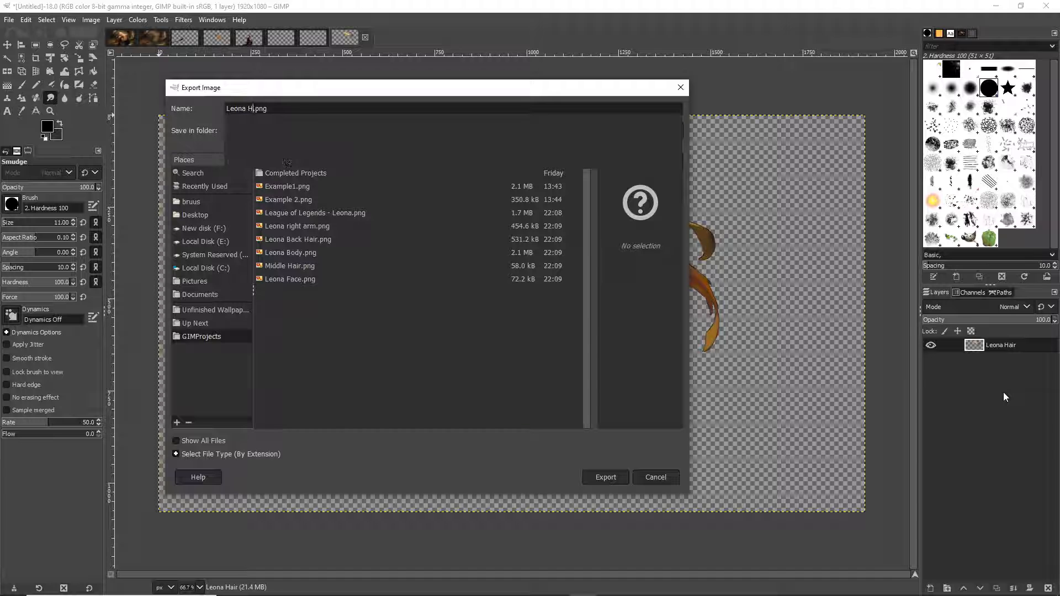
# - Export the Leona Hair and Leona Crown images as PNGs into GIMPProjects
pyautogui.click(605, 477)
pyautogui.write('Crown')
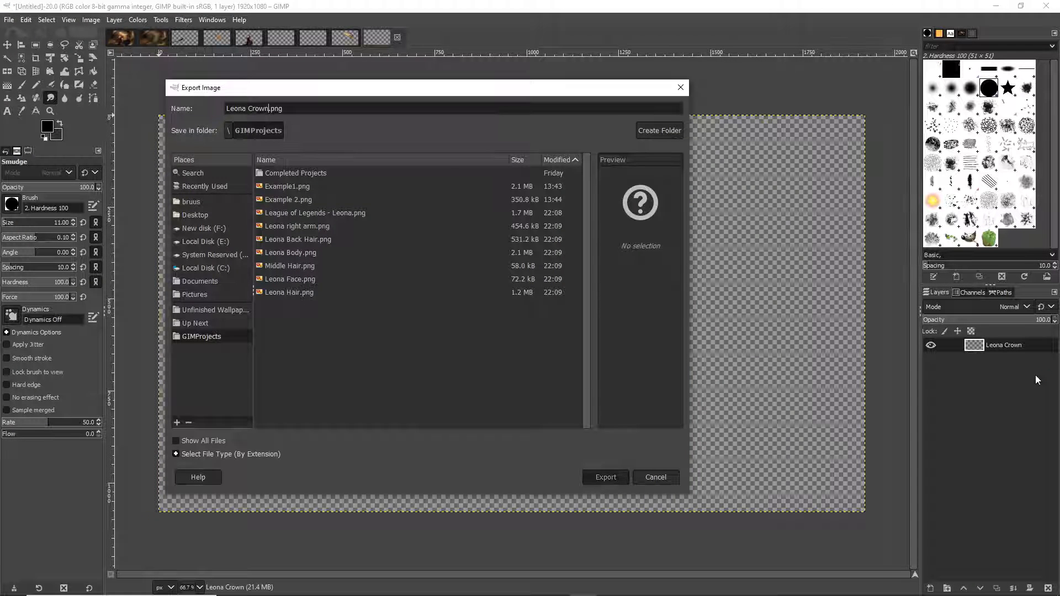
pyautogui.click(606, 477)
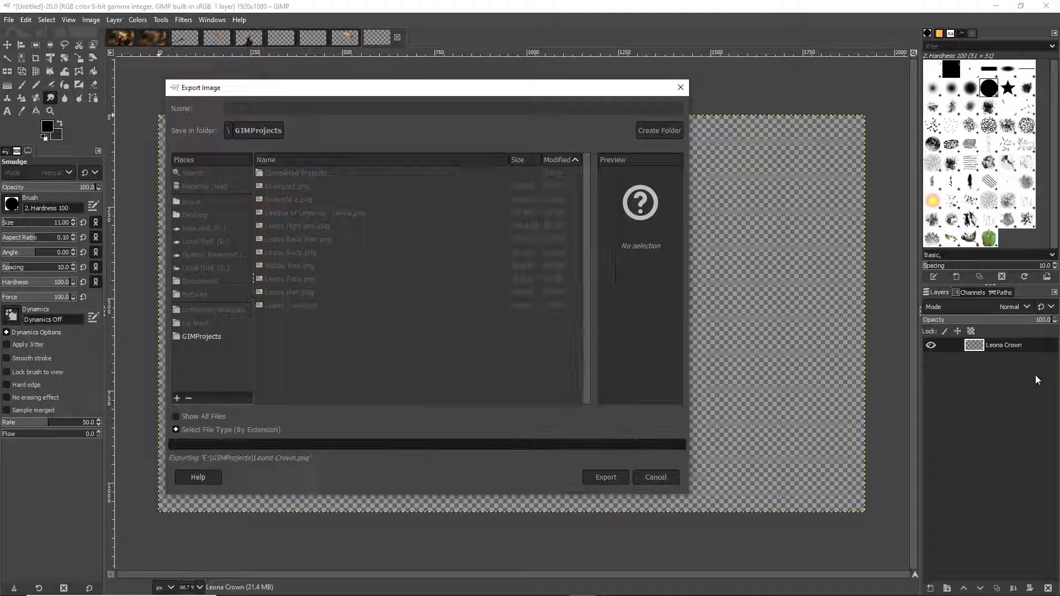
pyautogui.click(606, 477)
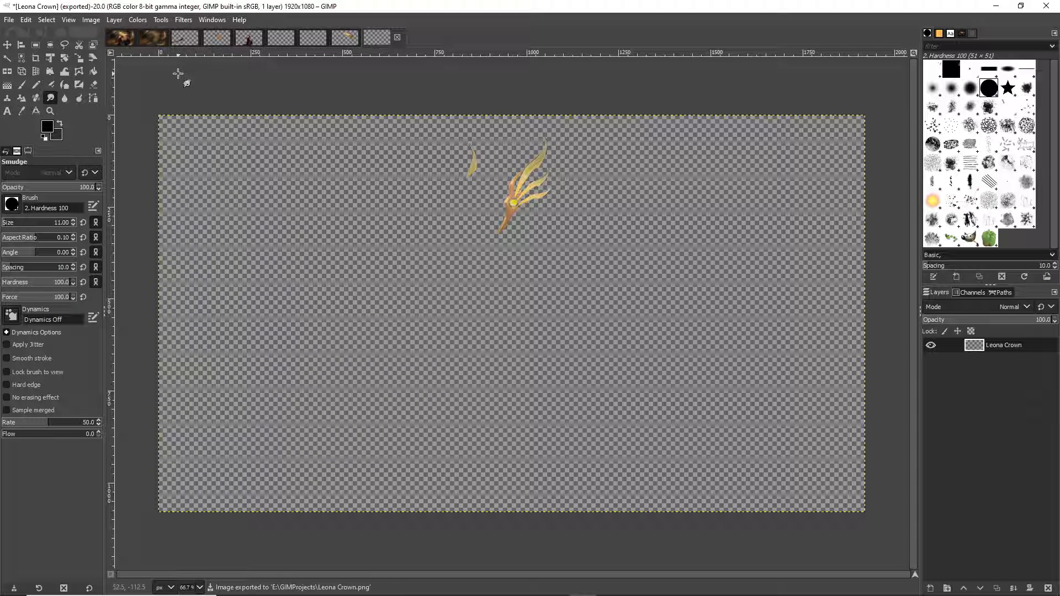
pyautogui.click(116, 35)
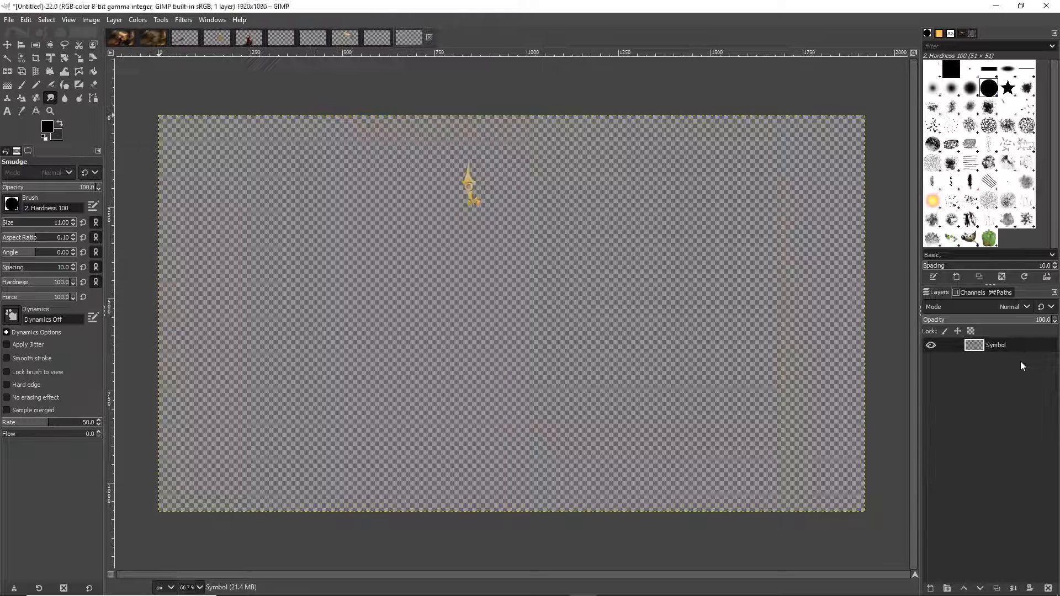
# - Export the Symbol and Leona Left Arm images as PNGs into GIMPProjects
pyautogui.click(8, 20)
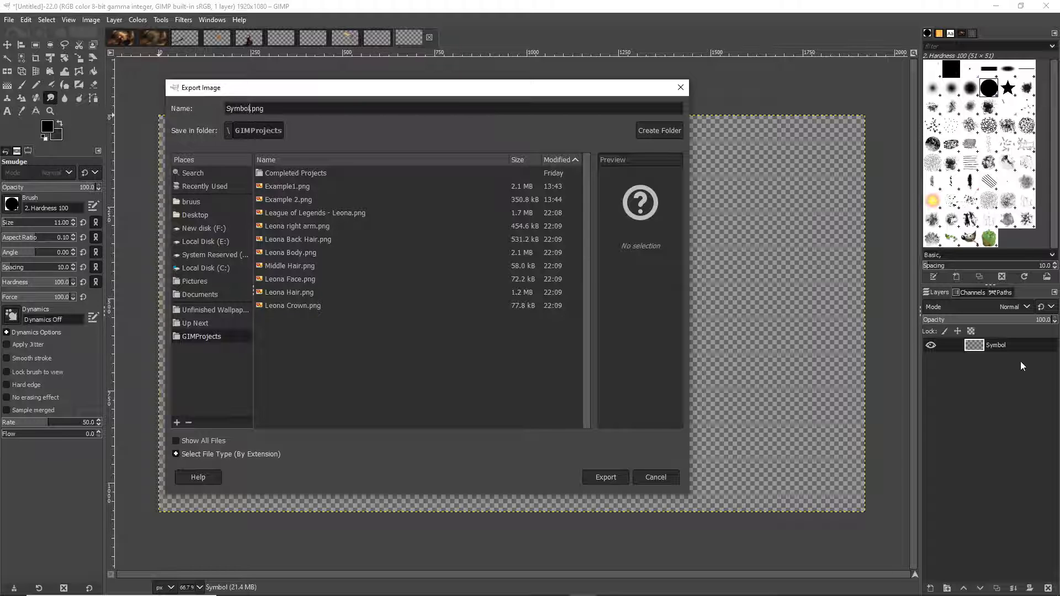
pyautogui.click(605, 476)
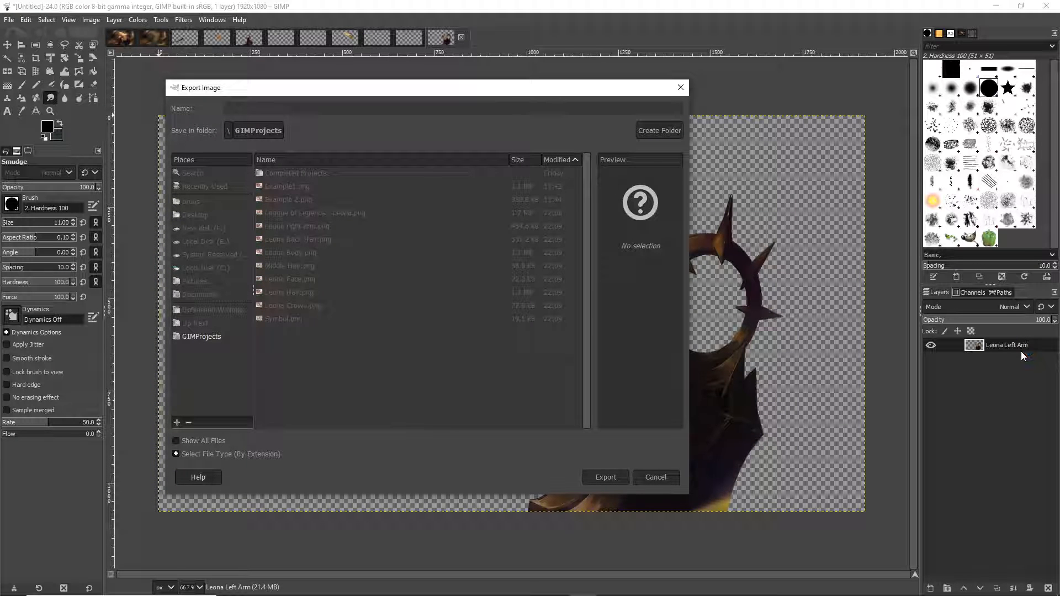
pyautogui.click(605, 477)
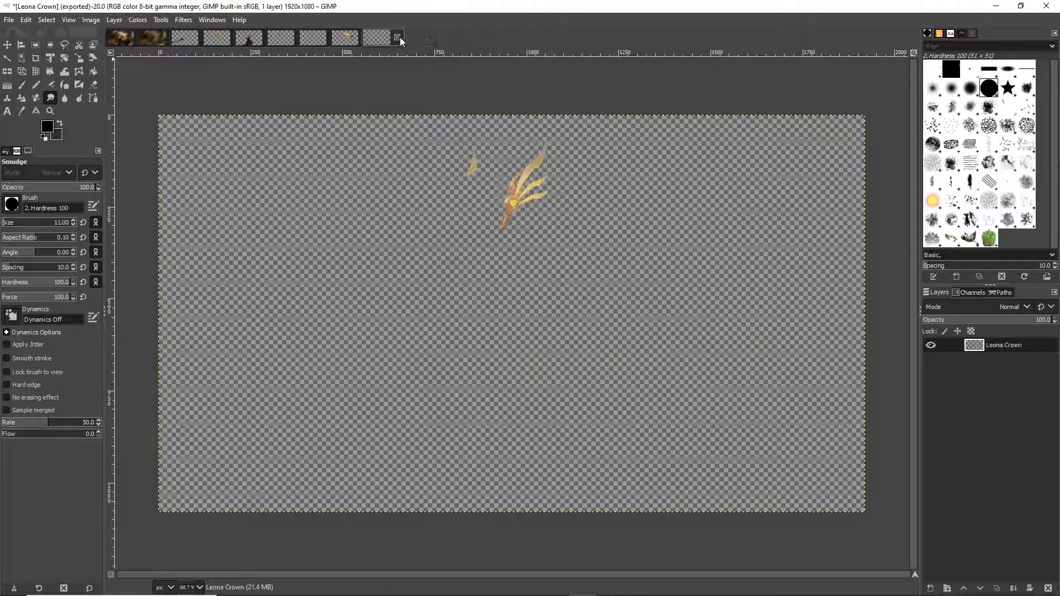
# - Close the Leona Crown, Leona Face and Leona Body images, discarding changes
pyautogui.click(319, 37)
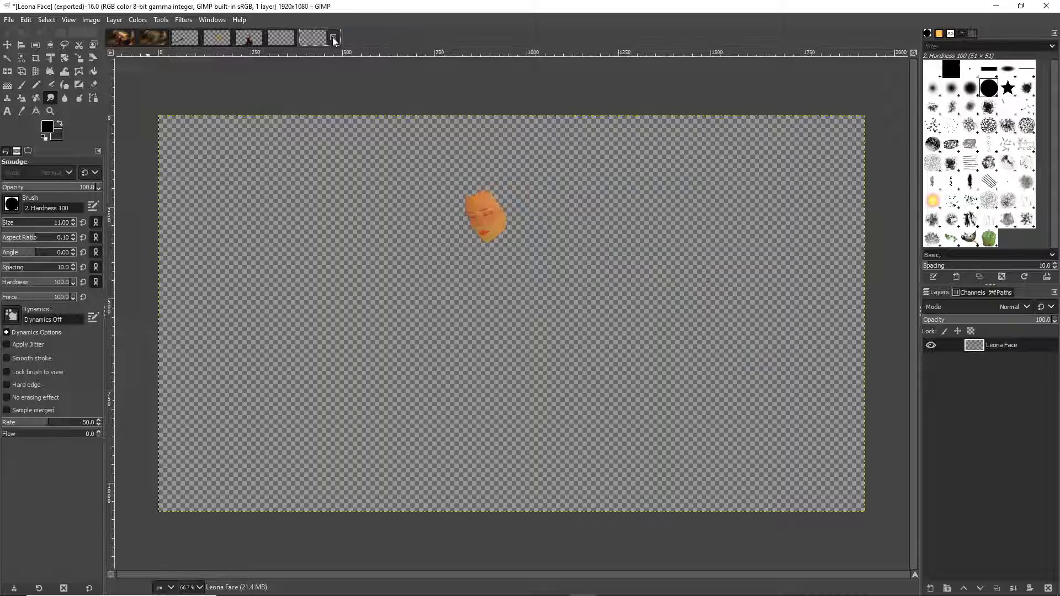
pyautogui.click(258, 38)
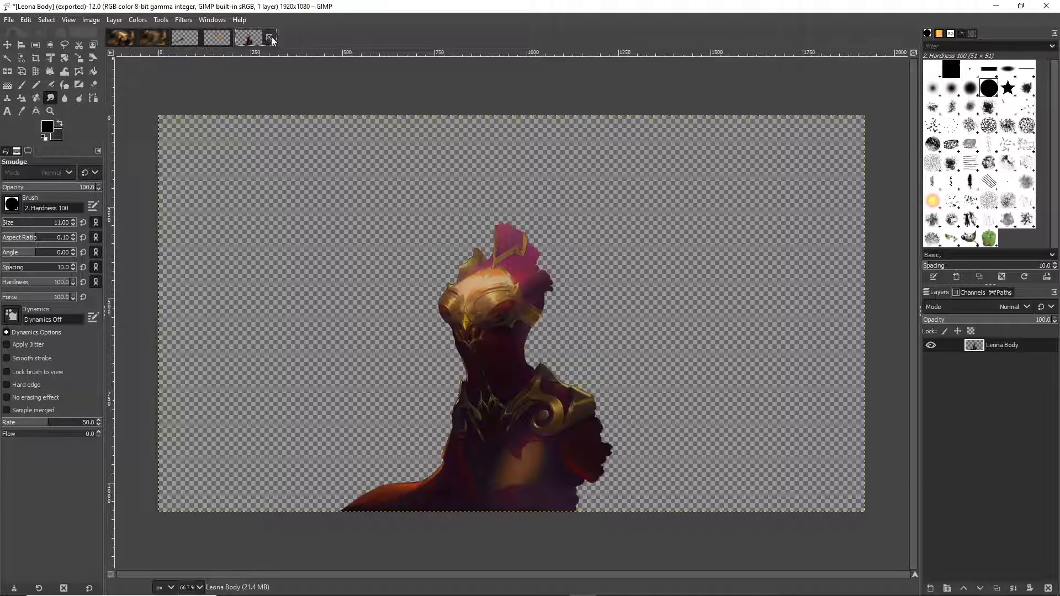
pyautogui.click(217, 38)
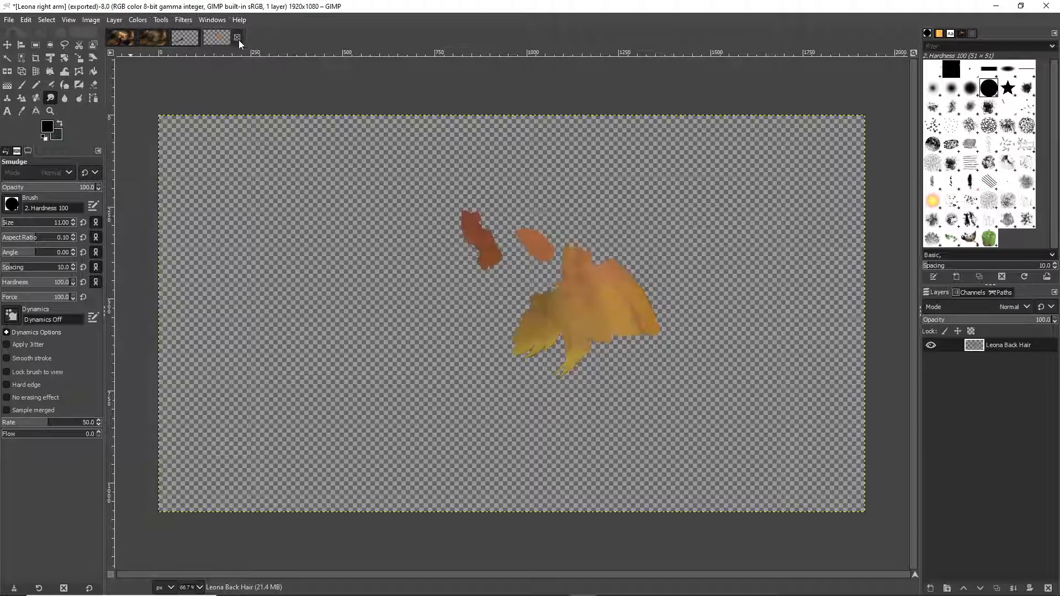